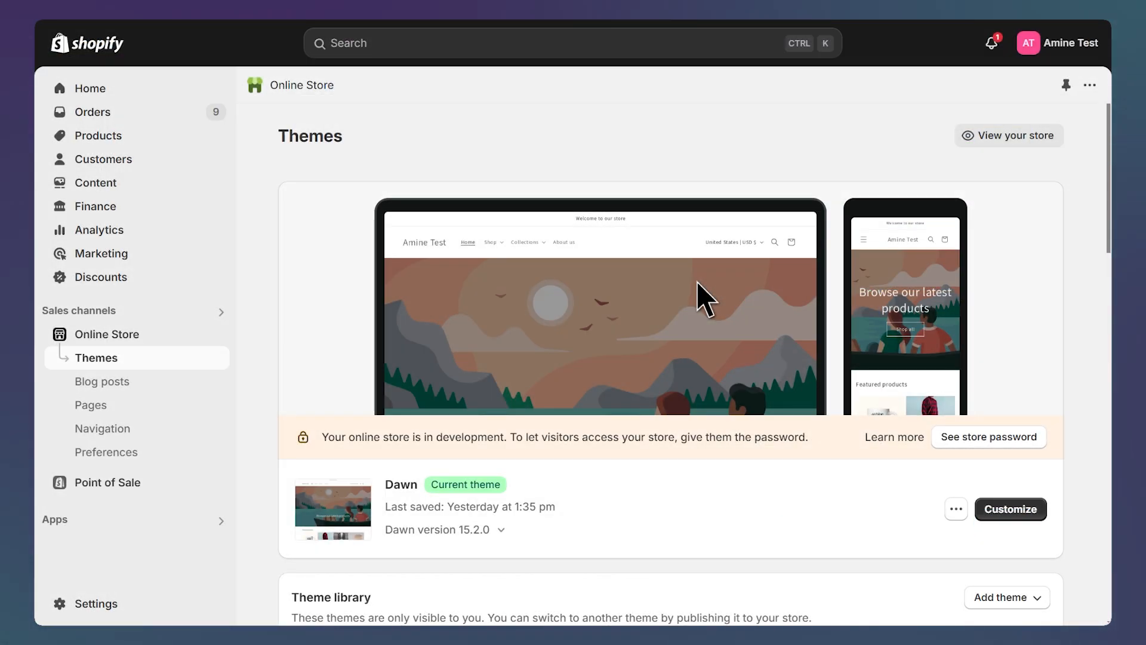
# Upload delivery-van.png to the store's Content > Files library.
pyautogui.click(95, 182)
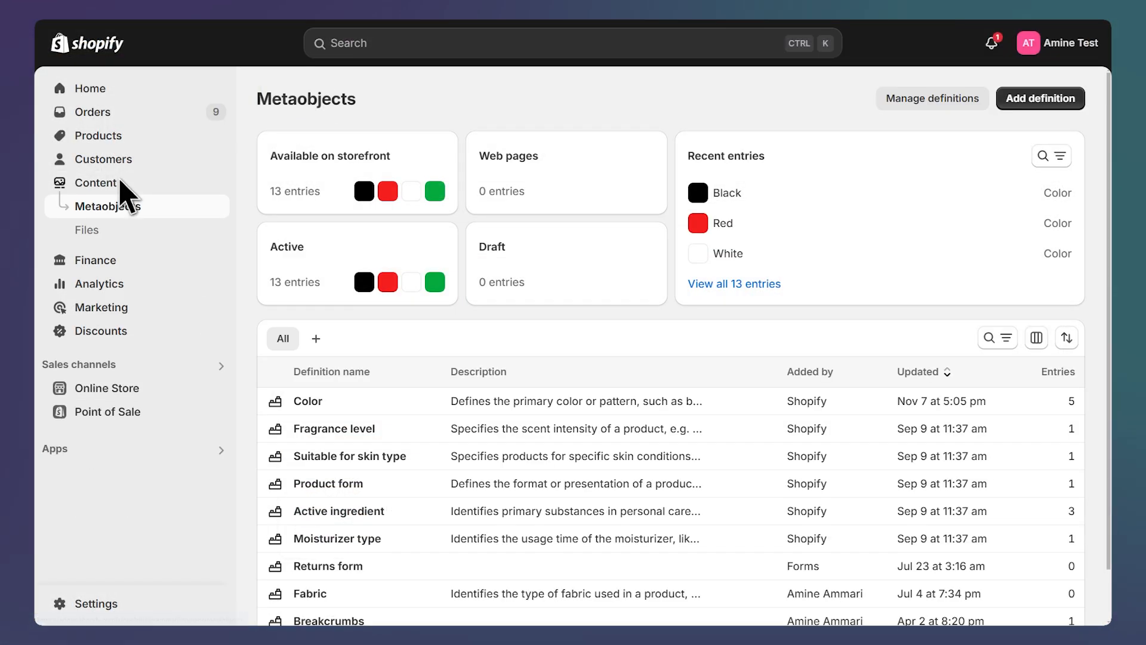
pyautogui.click(87, 229)
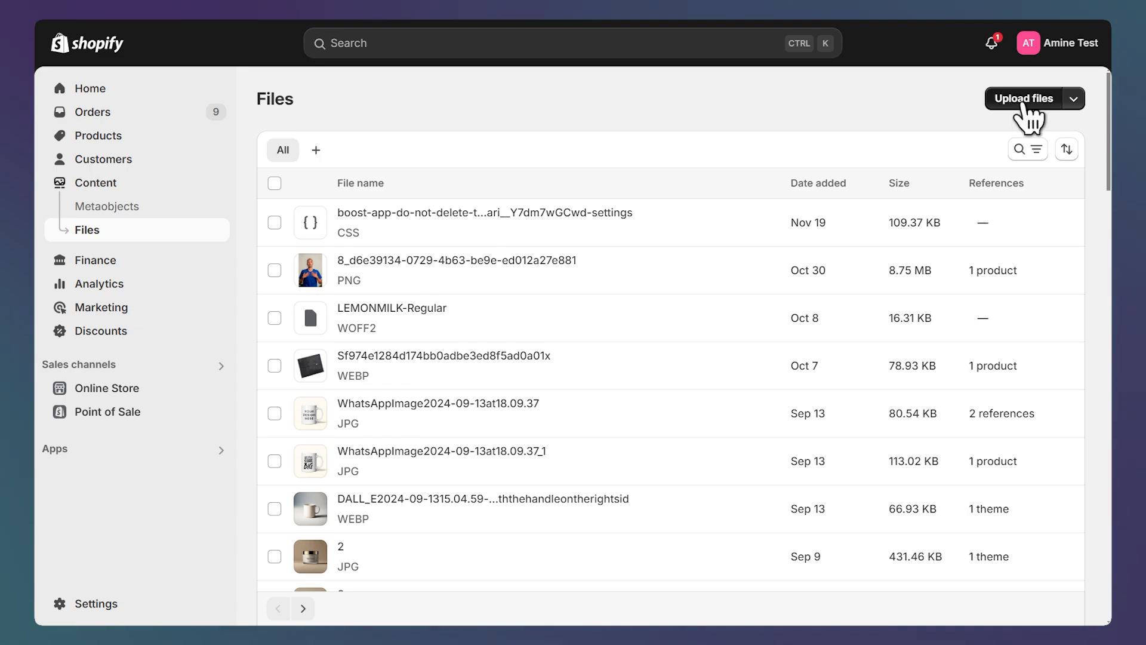
pyautogui.click(1024, 98)
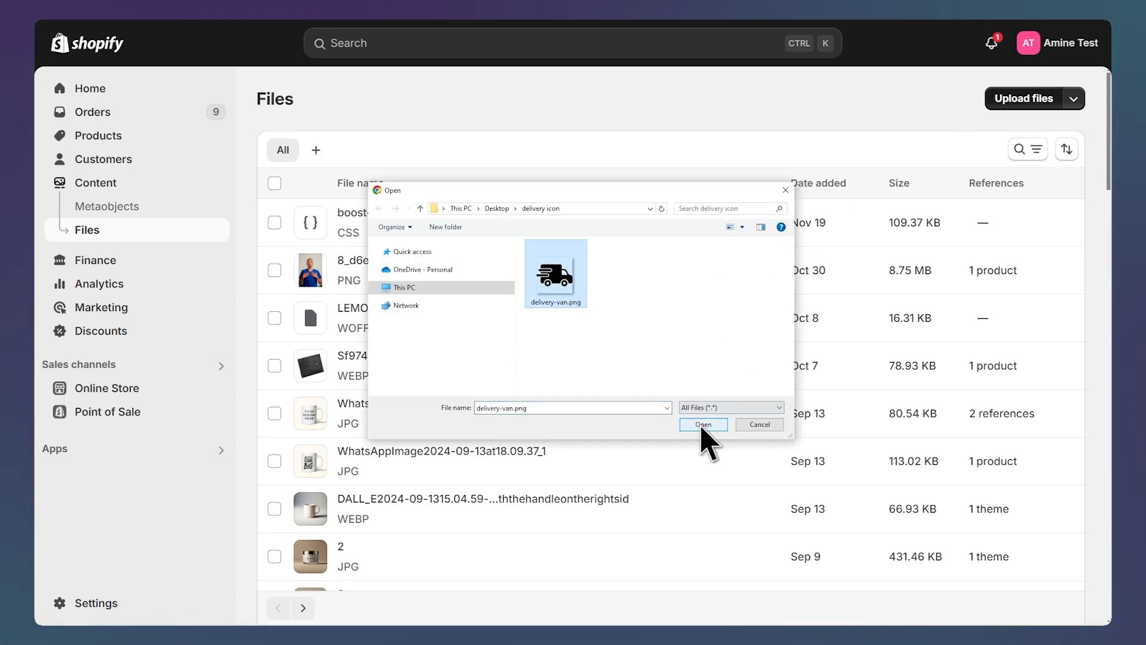
pyautogui.click(702, 424)
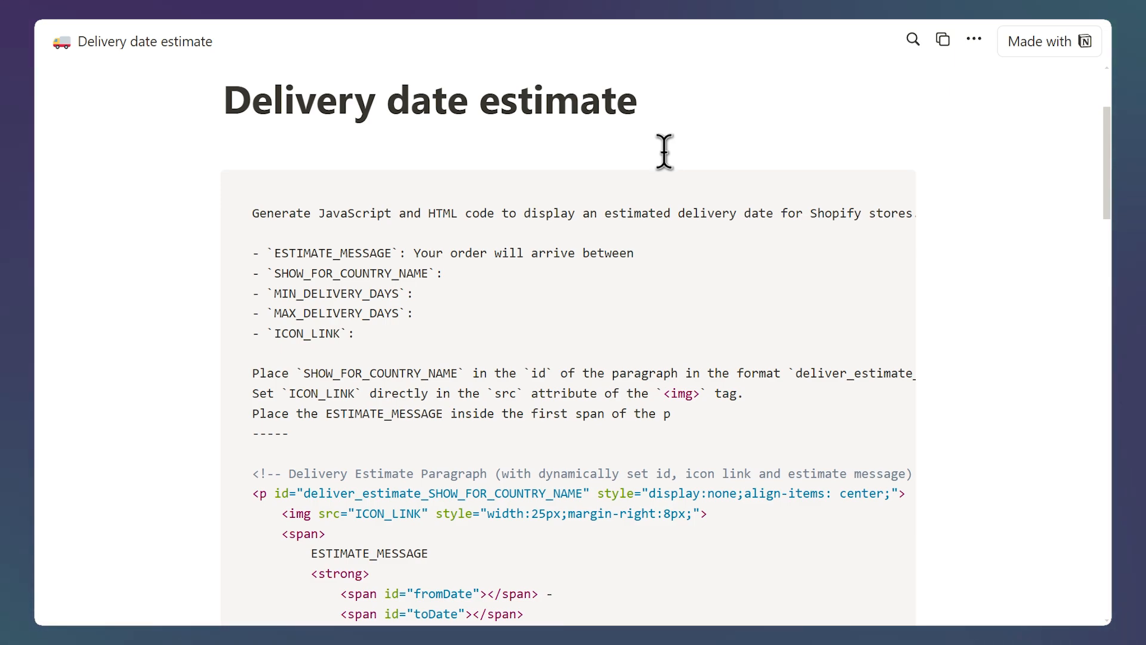
pyautogui.moveTo(882, 201)
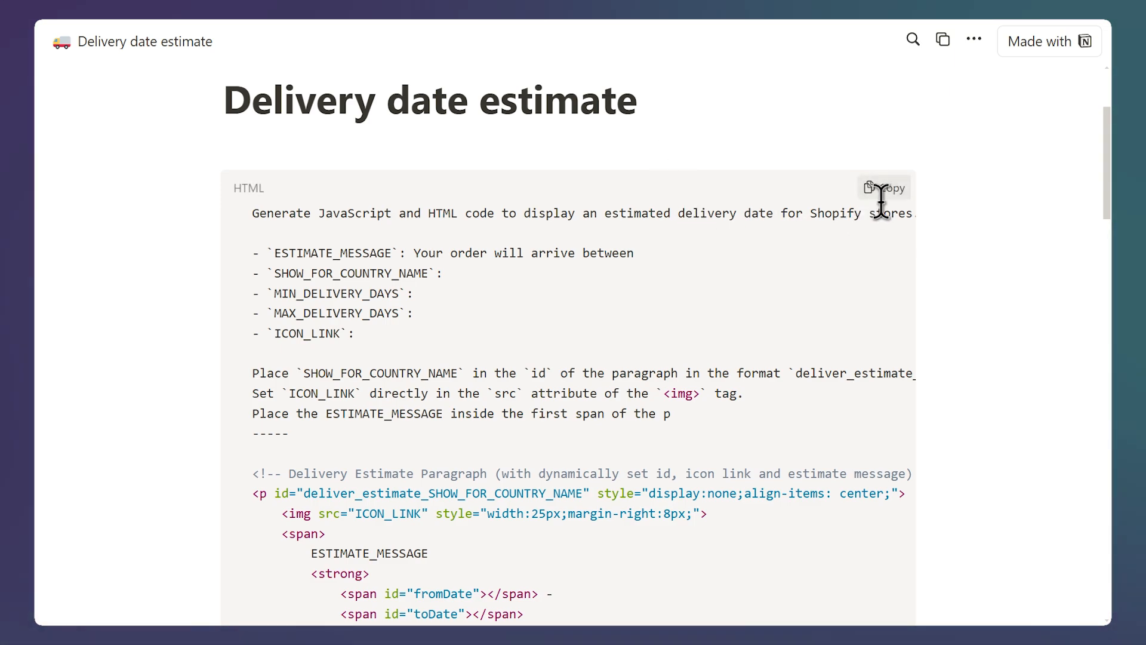
# Copy the Delivery date estimate prompt and code template from the Notion page.
pyautogui.click(886, 187)
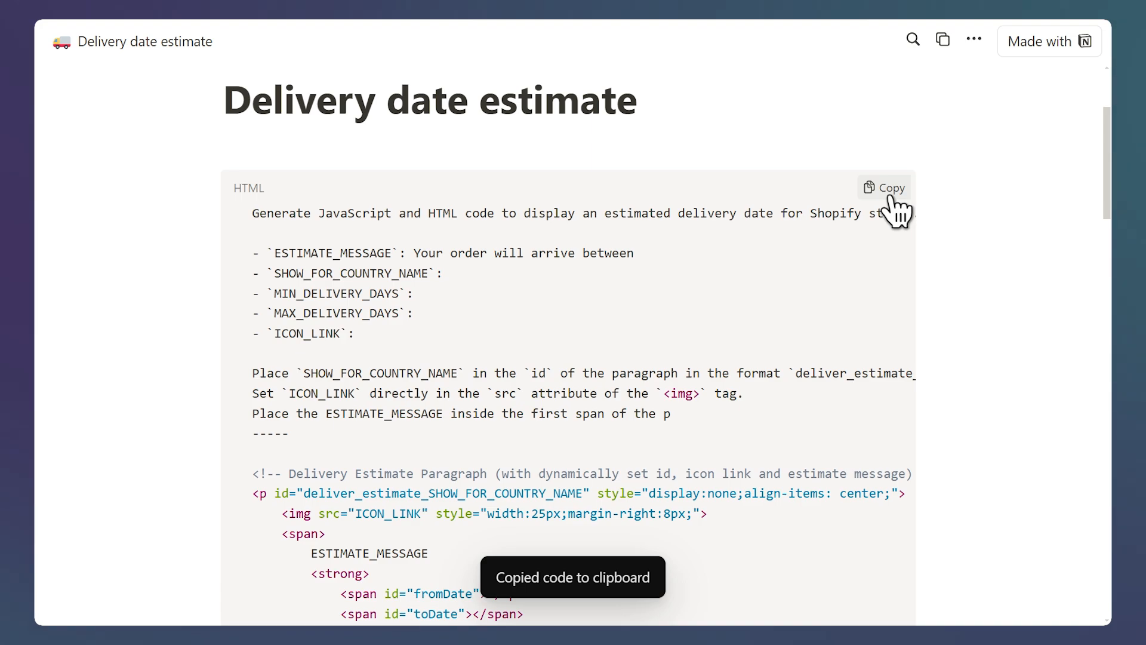
pyautogui.moveTo(753, 201)
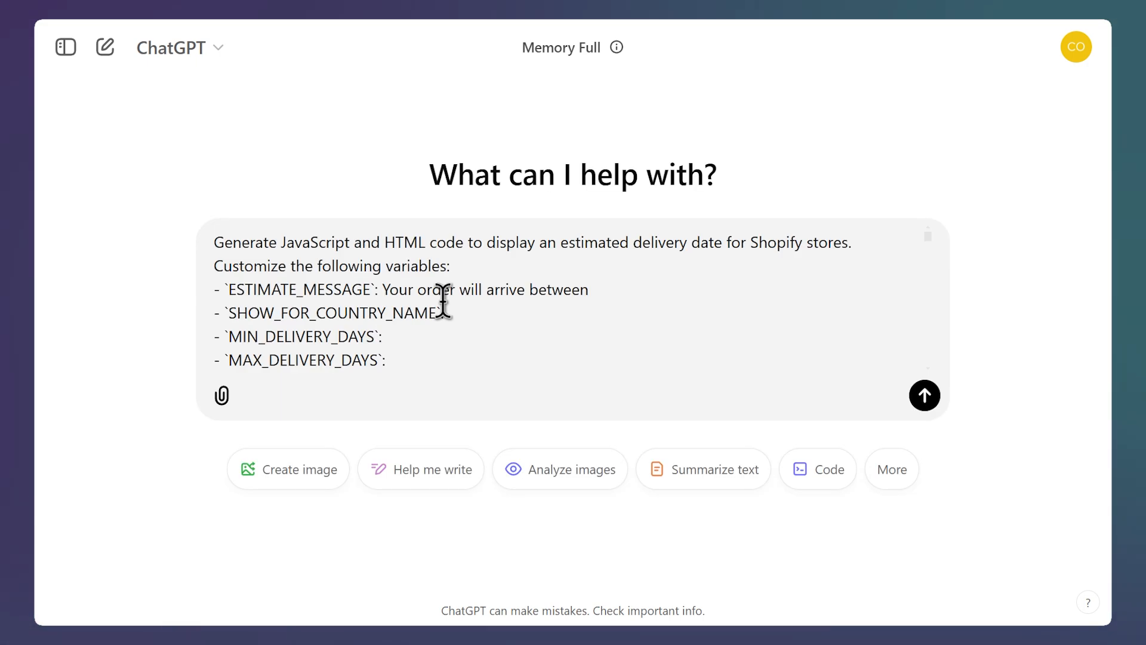
pyautogui.moveTo(602, 294)
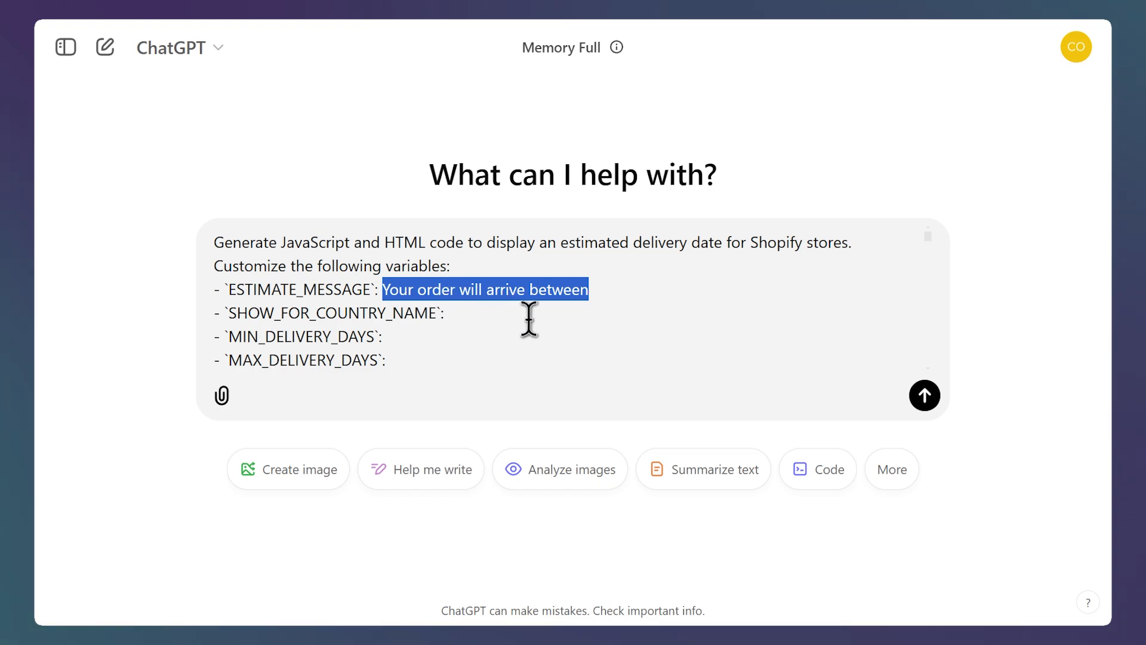
# Place the cursor after SHOW_FOR_COUNTRY_NAME in the pasted ChatGPT prompt.
pyautogui.click(448, 313)
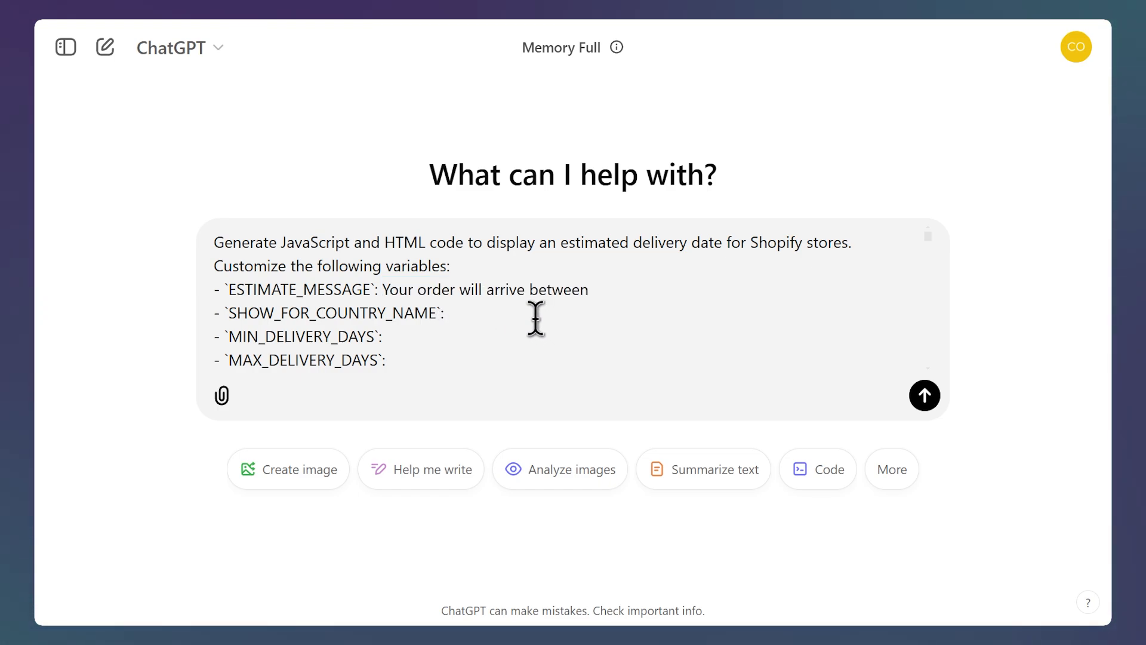
pyautogui.click(450, 312)
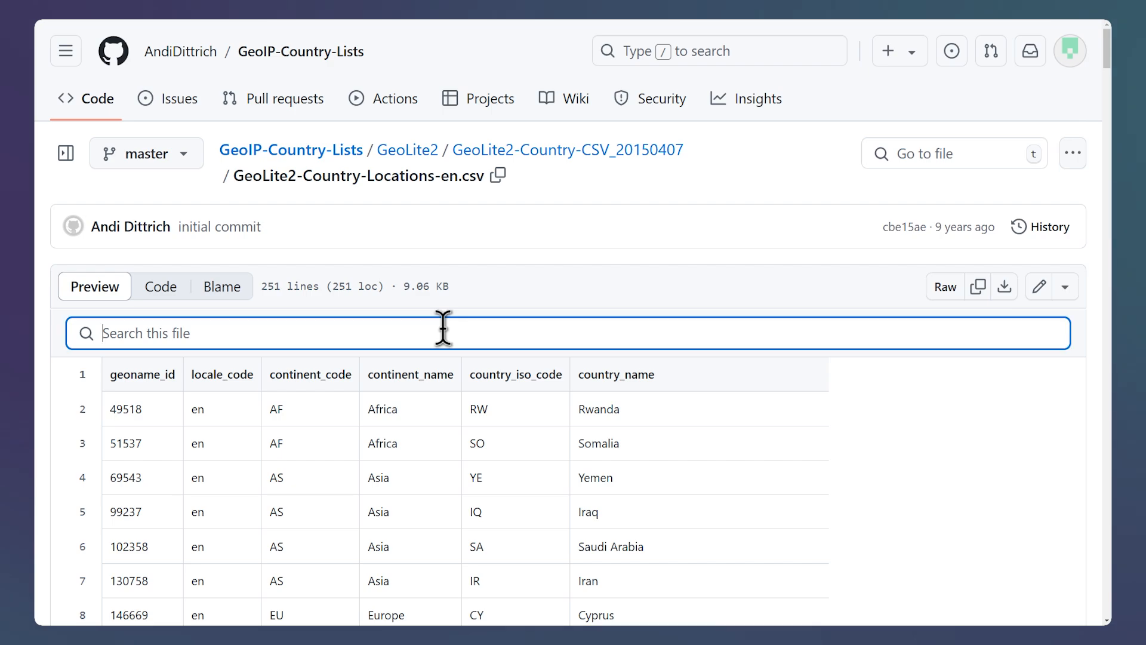
# Search the GeoLite2 country CSV for 'united' and select United States.
pyautogui.write('united')
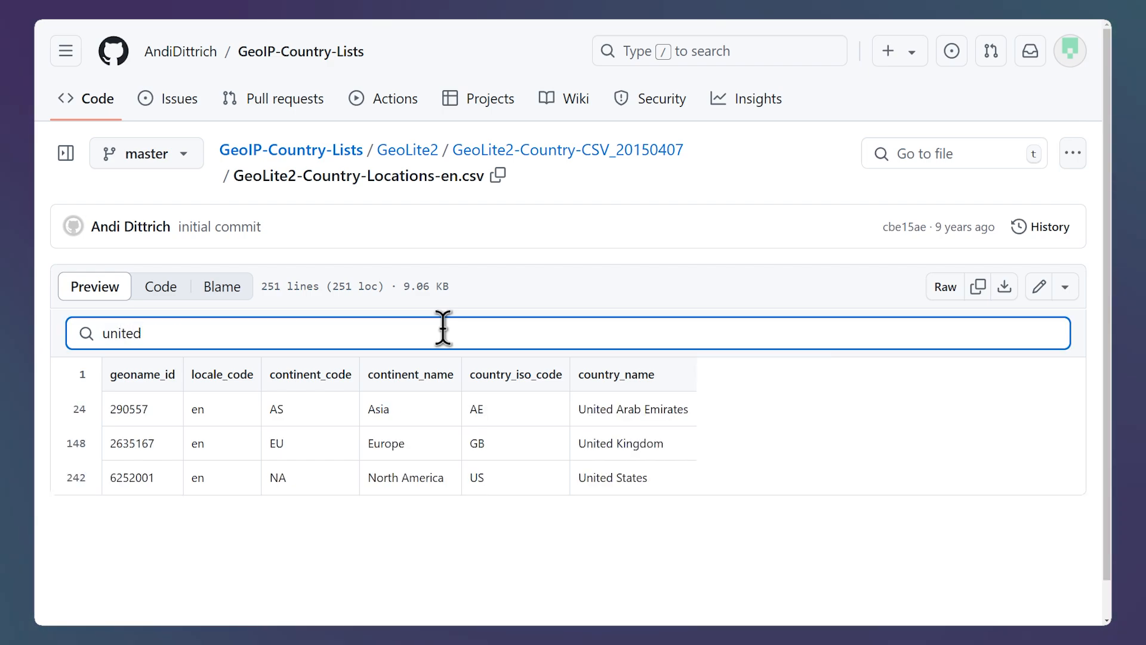
pyautogui.doubleClick(625, 477)
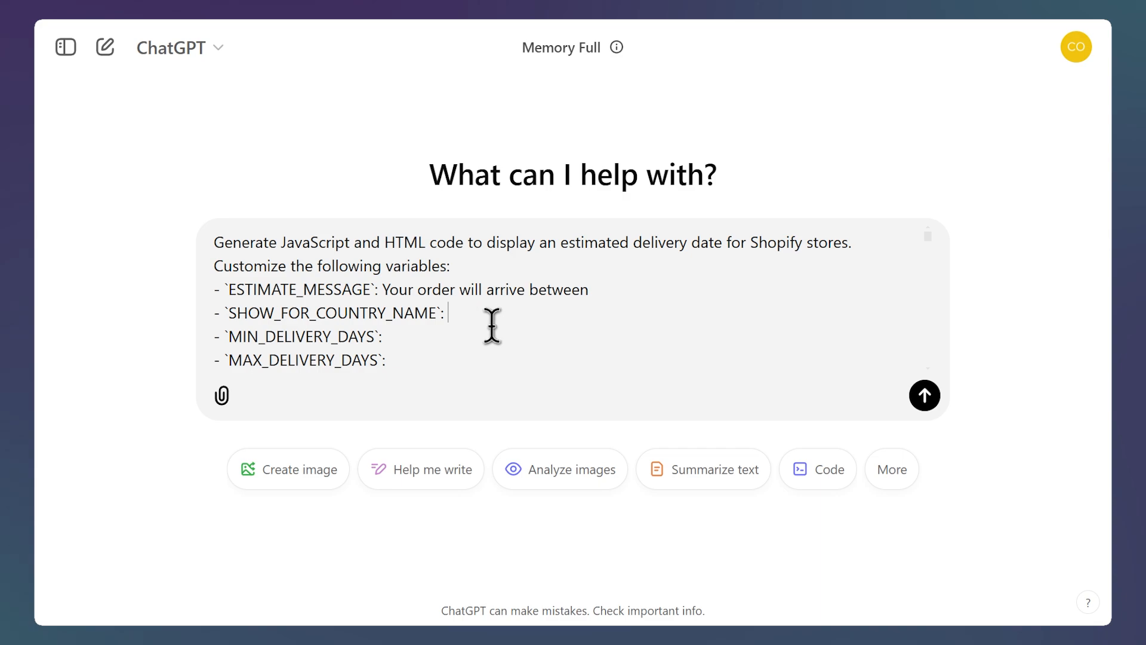
# Fill the prompt with country United States, minimum 5 and maximum 10 delivery days.
pyautogui.write('United States')
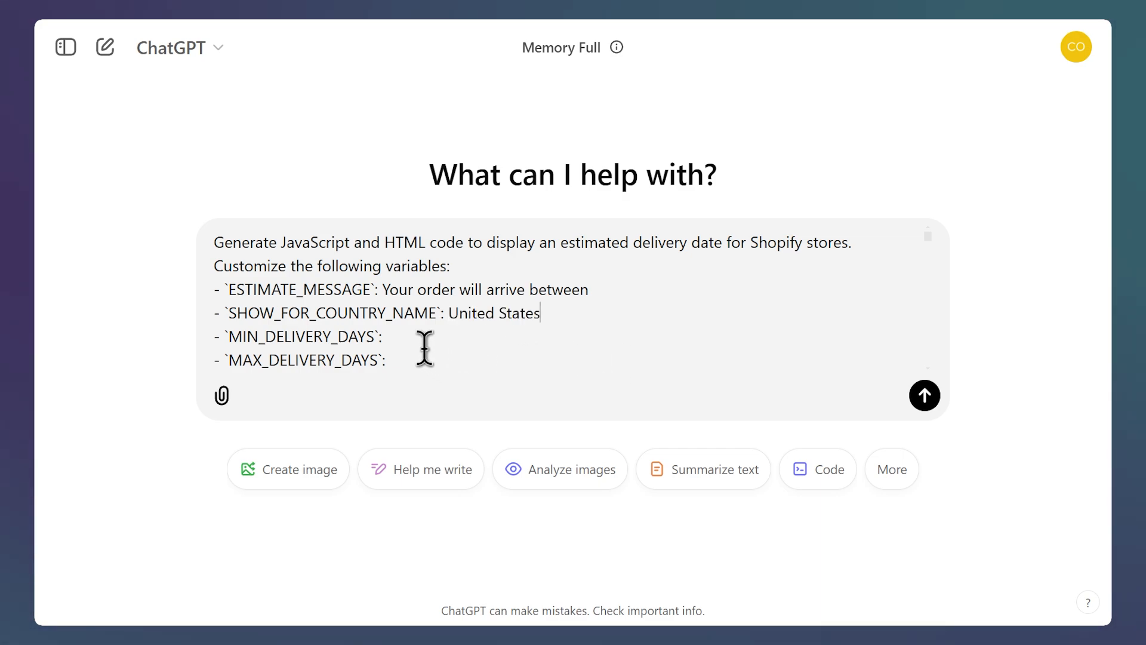
pyautogui.write('5')
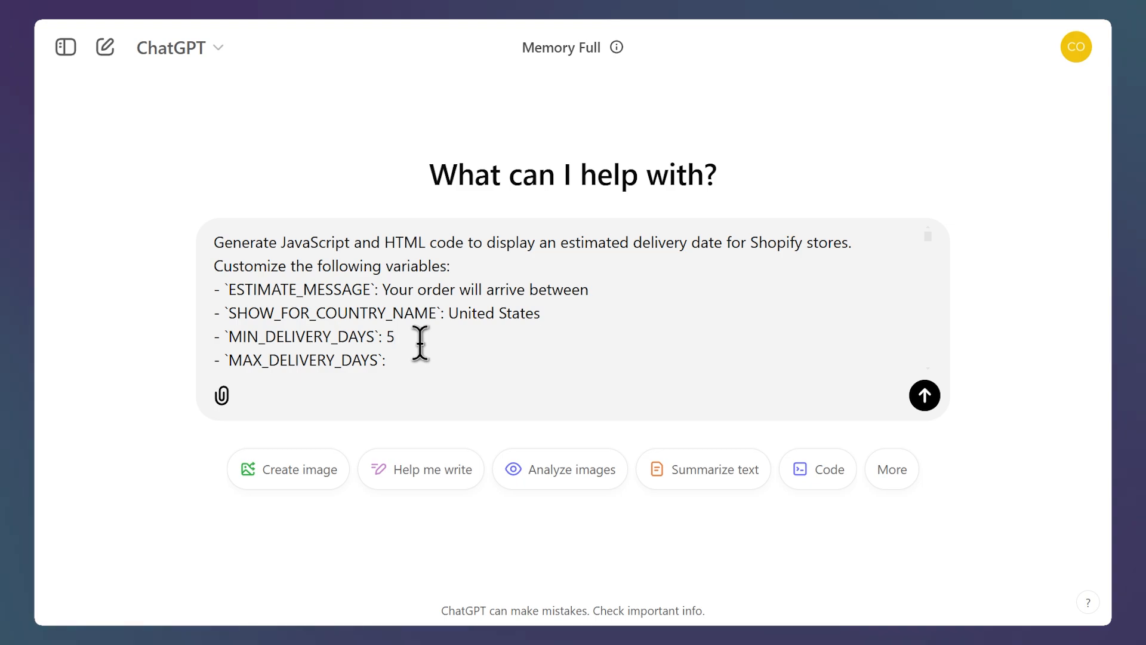
pyautogui.write('10')
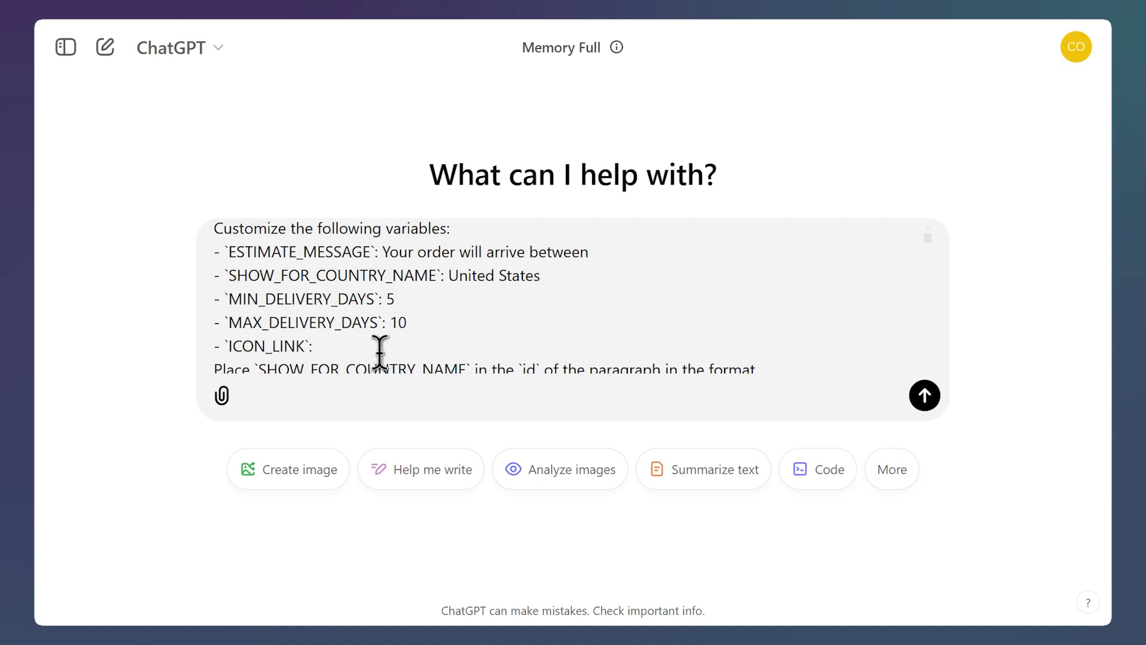
pyautogui.moveTo(349, 348)
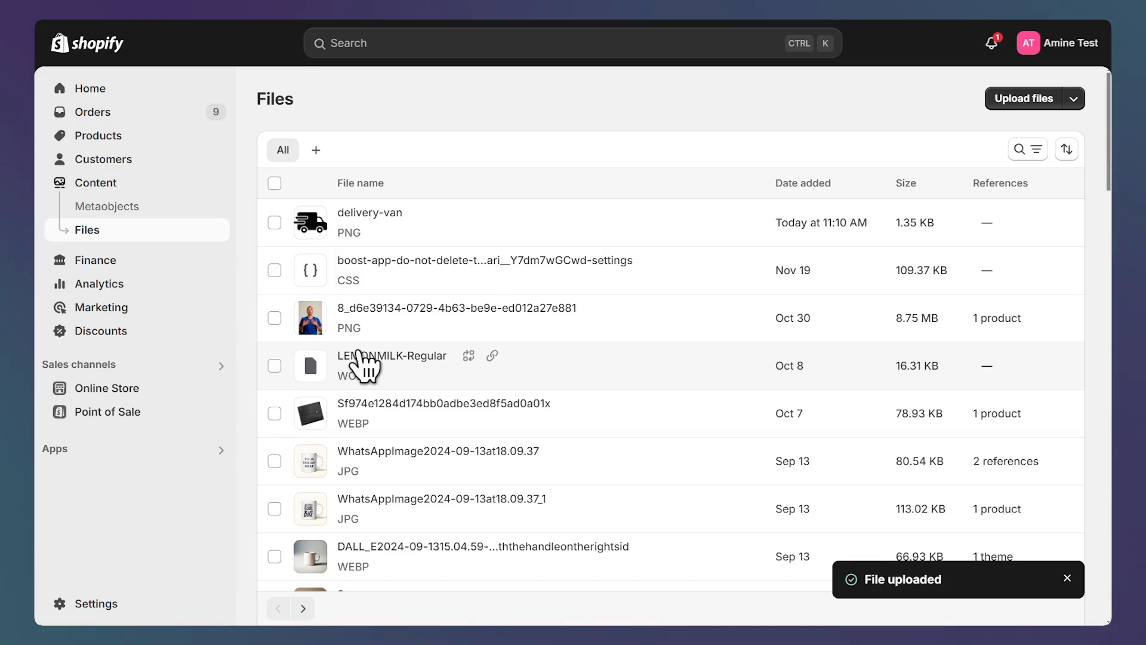
pyautogui.moveTo(448, 222)
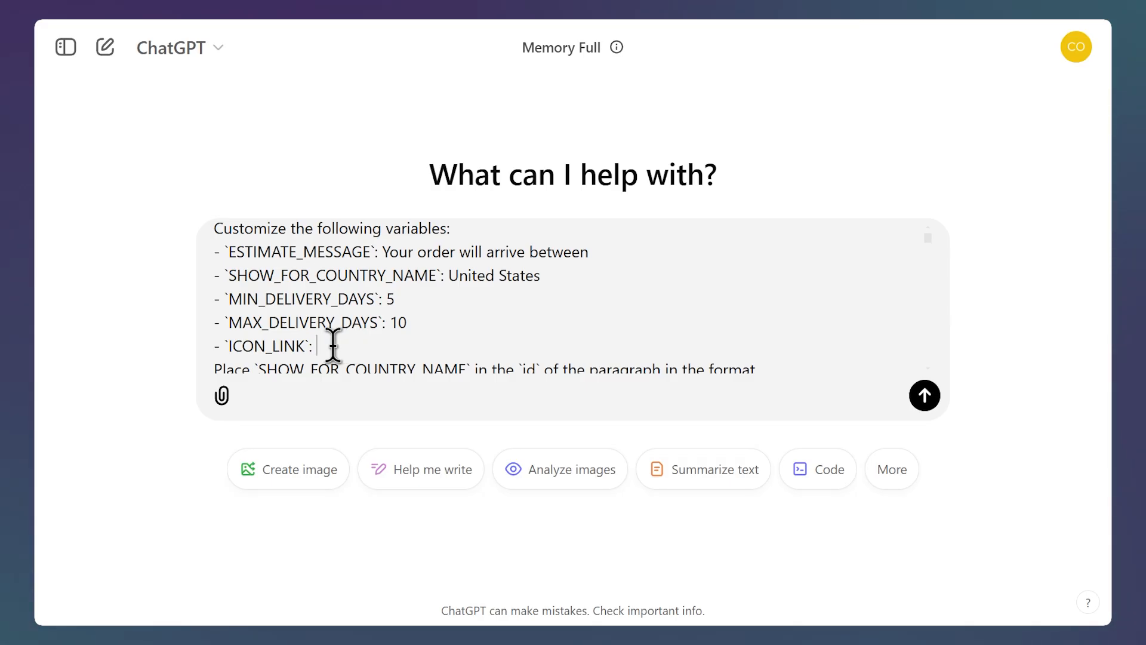
# Add the delivery-van.png CDN link as ICON_LINK, send the prompt and copy the generated HTML.
pyautogui.write('https://cdn.shopify.com/s/files/1/0811/1416/9653/files/delivery-van.png?v=1732183858')
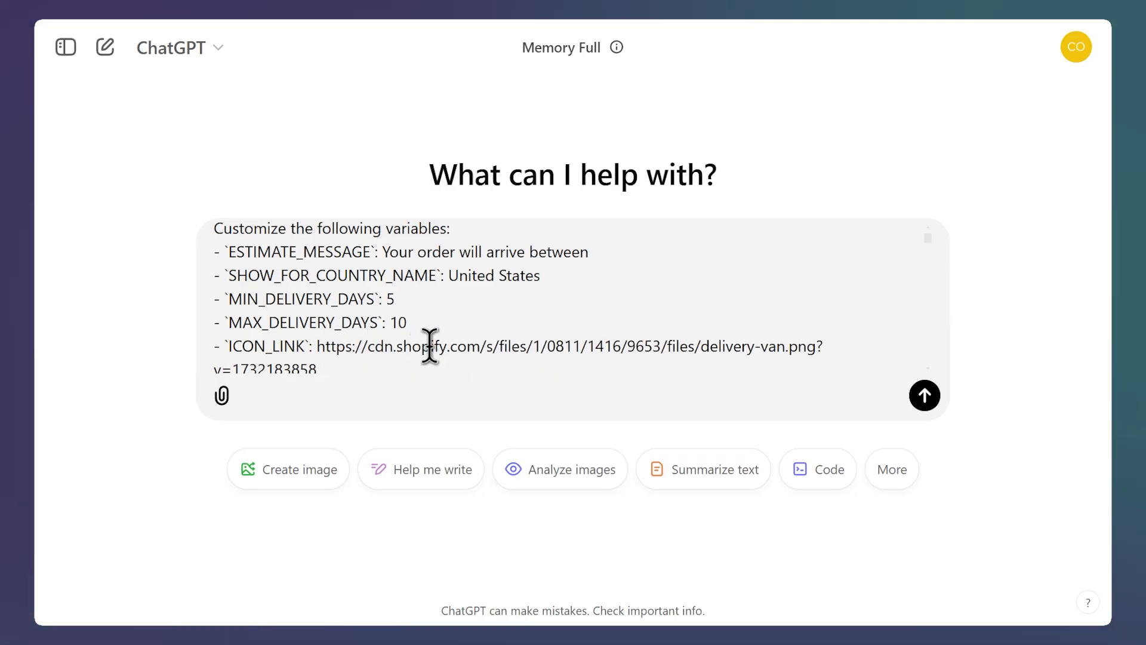
pyautogui.scroll(-3)
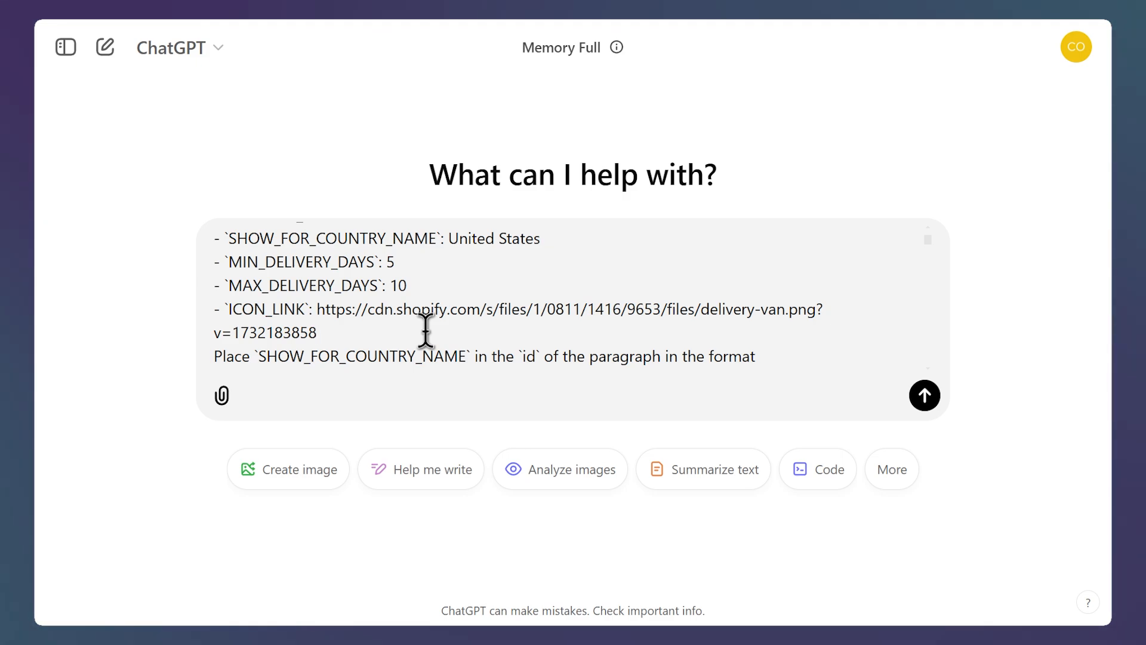
pyautogui.click(924, 395)
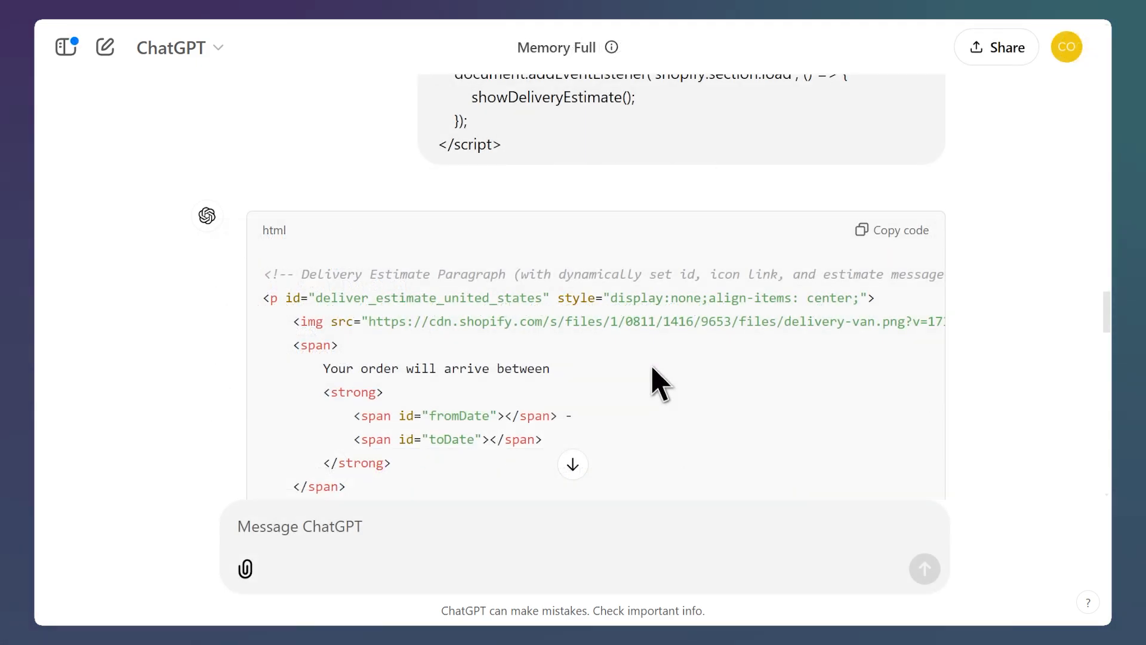
pyautogui.moveTo(914, 249)
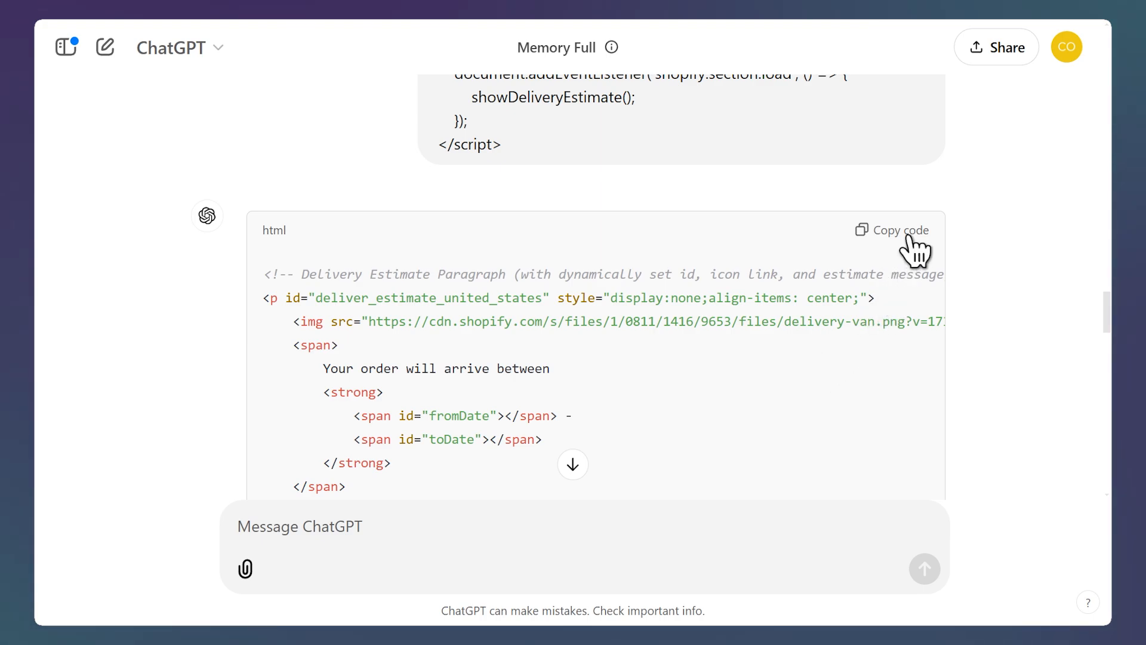
pyautogui.click(898, 230)
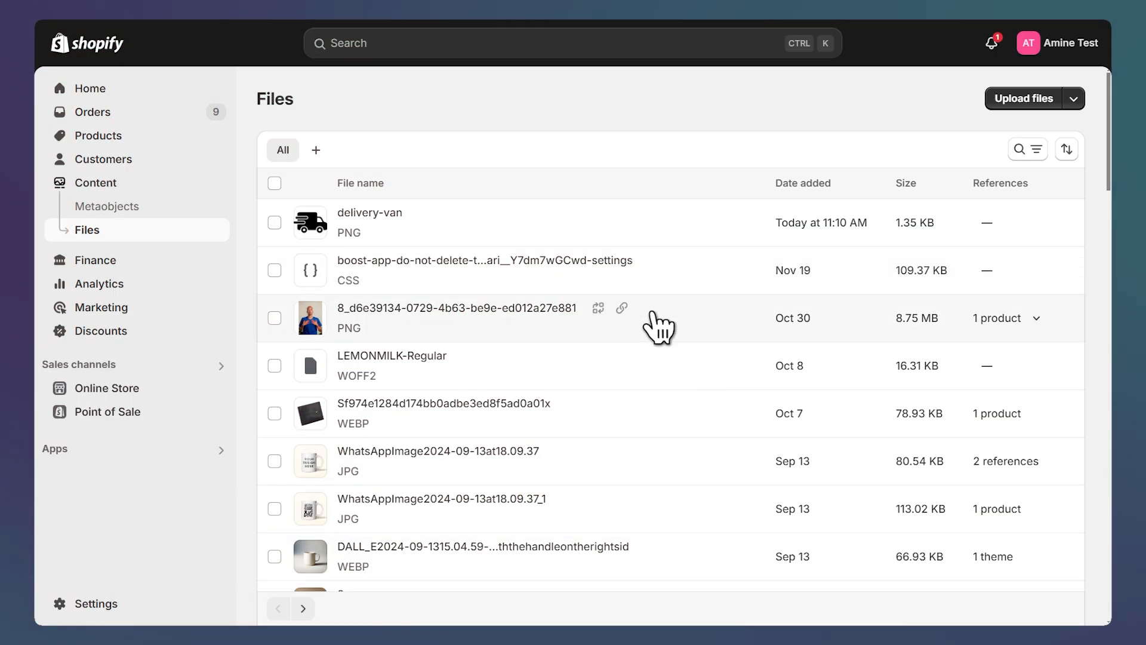
# Customize the current Dawn theme from Online Store > Themes.
pyautogui.click(102, 381)
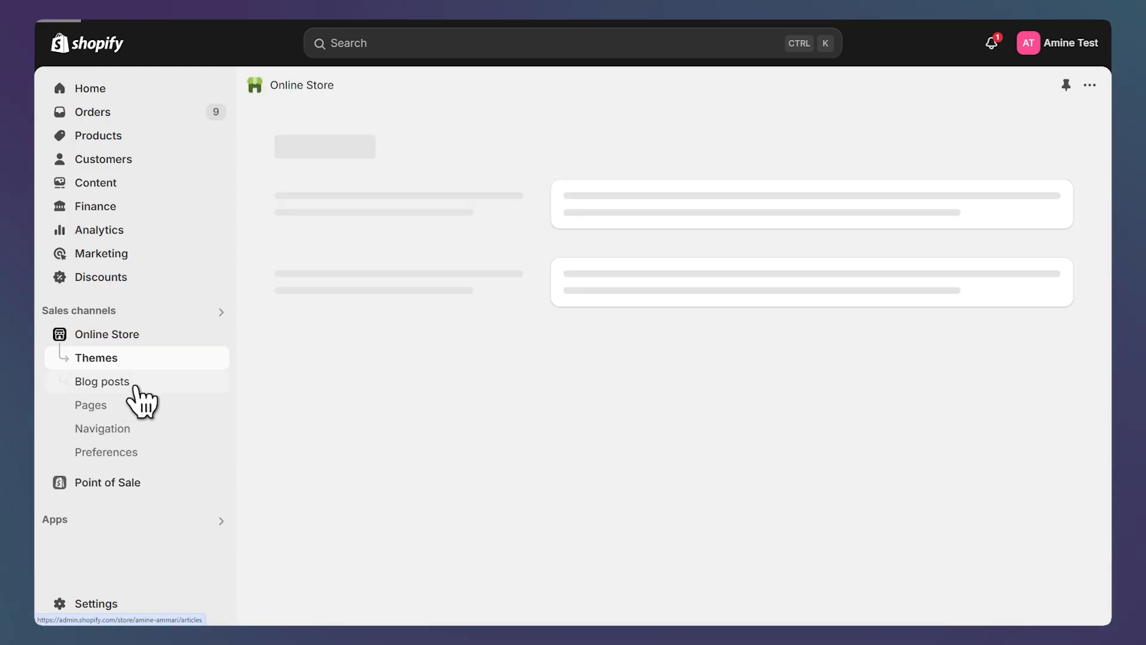
pyautogui.click(96, 357)
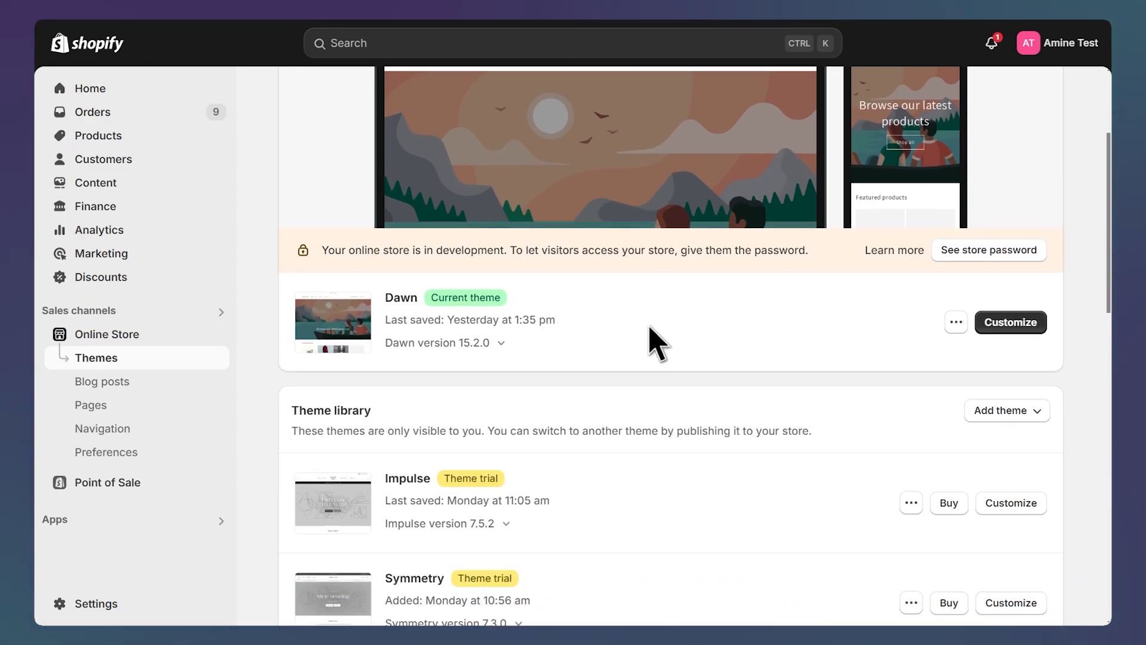
pyautogui.moveTo(697, 384)
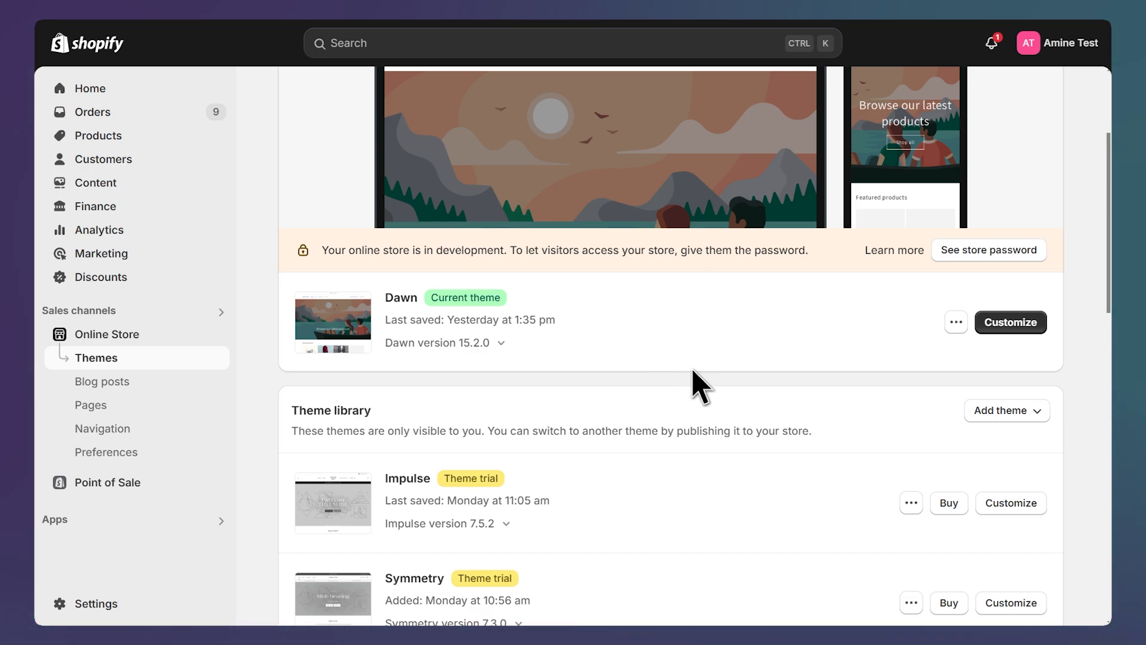
pyautogui.click(1010, 322)
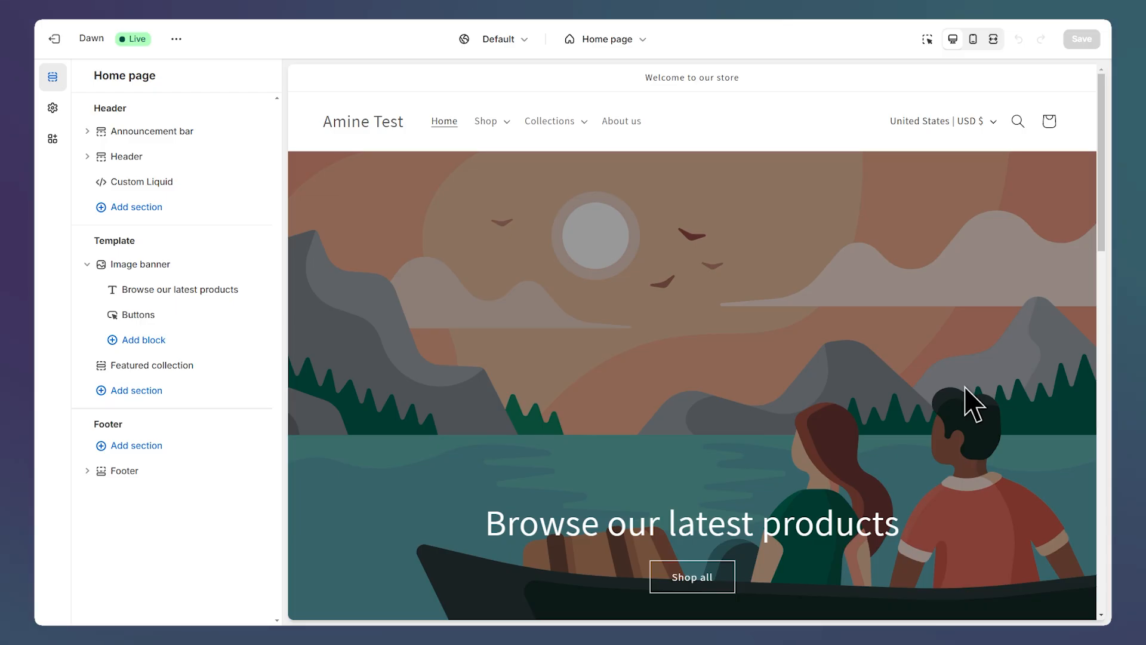
pyautogui.moveTo(606, 39)
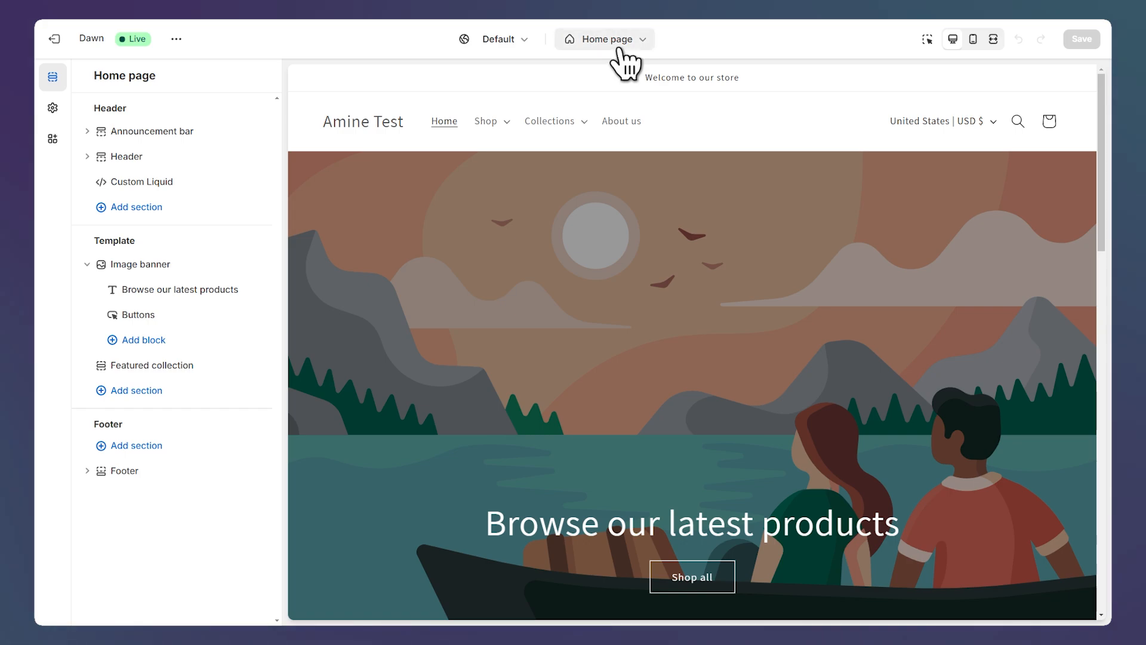
# Add a Custom Liquid block under Product information on the Default product template.
pyautogui.click(604, 39)
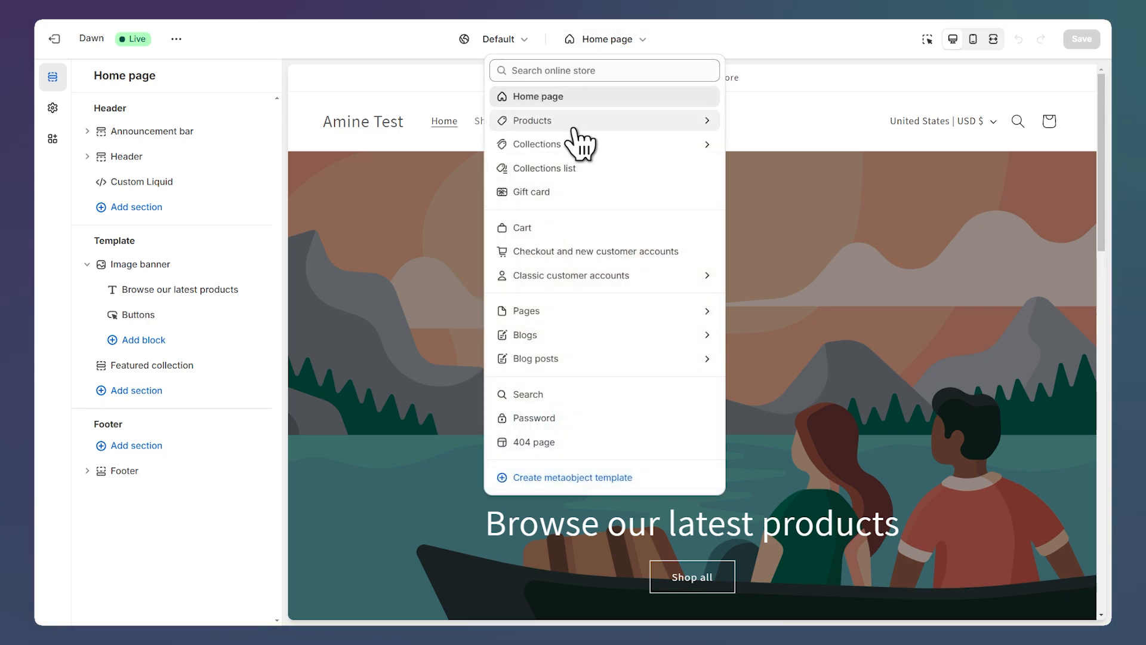
pyautogui.click(531, 120)
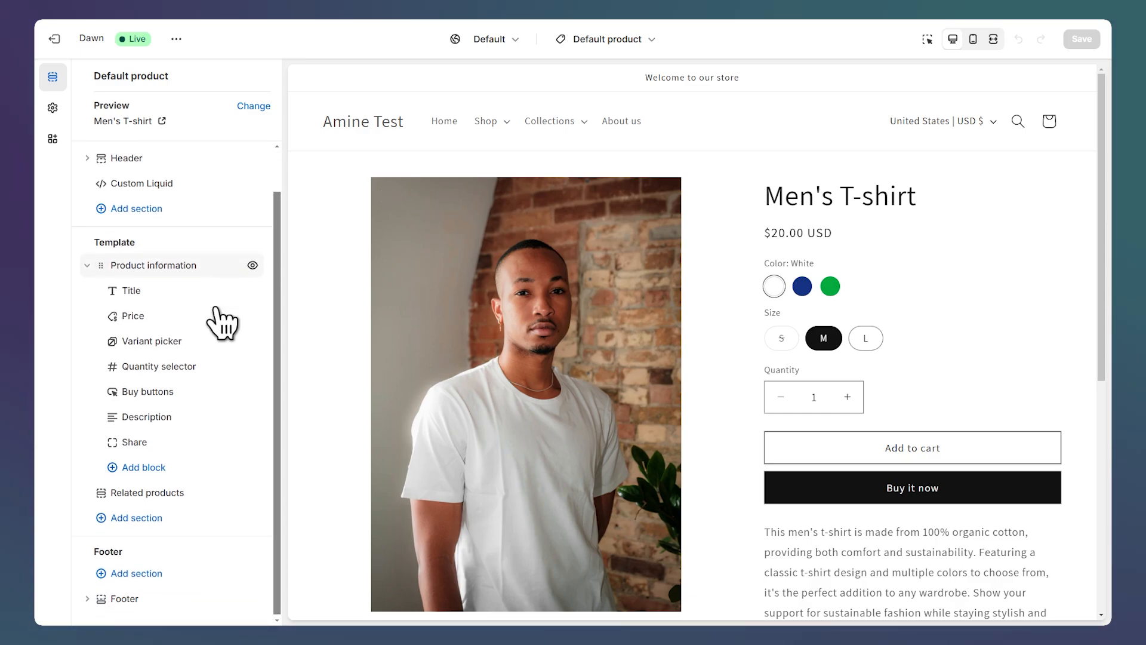
pyautogui.click(144, 465)
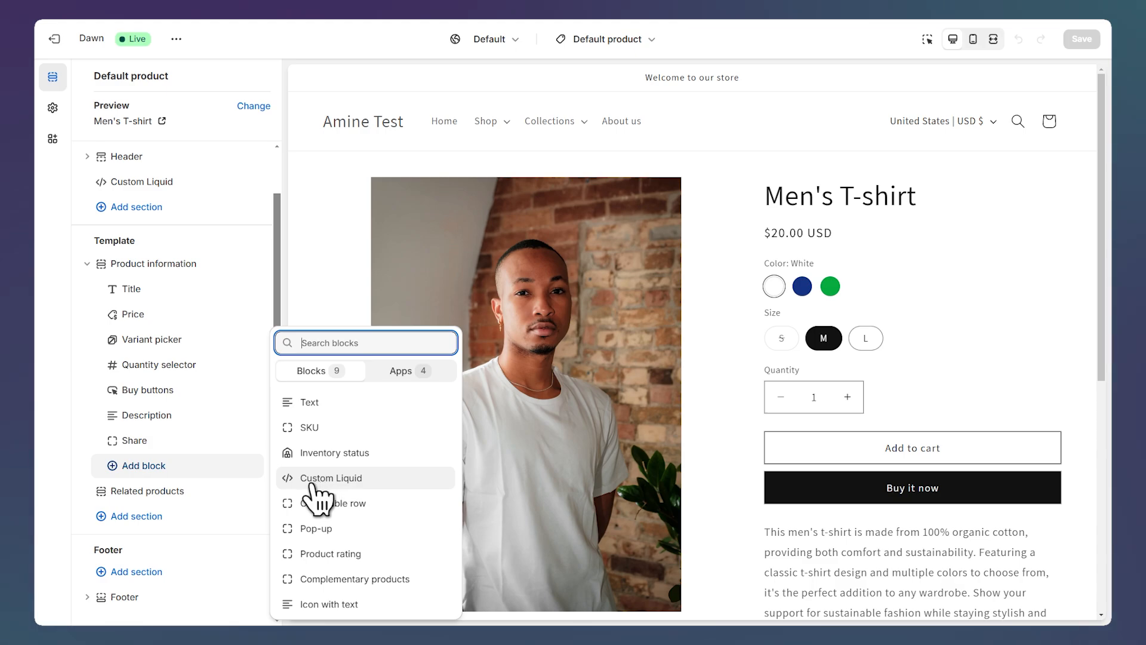
pyautogui.click(330, 478)
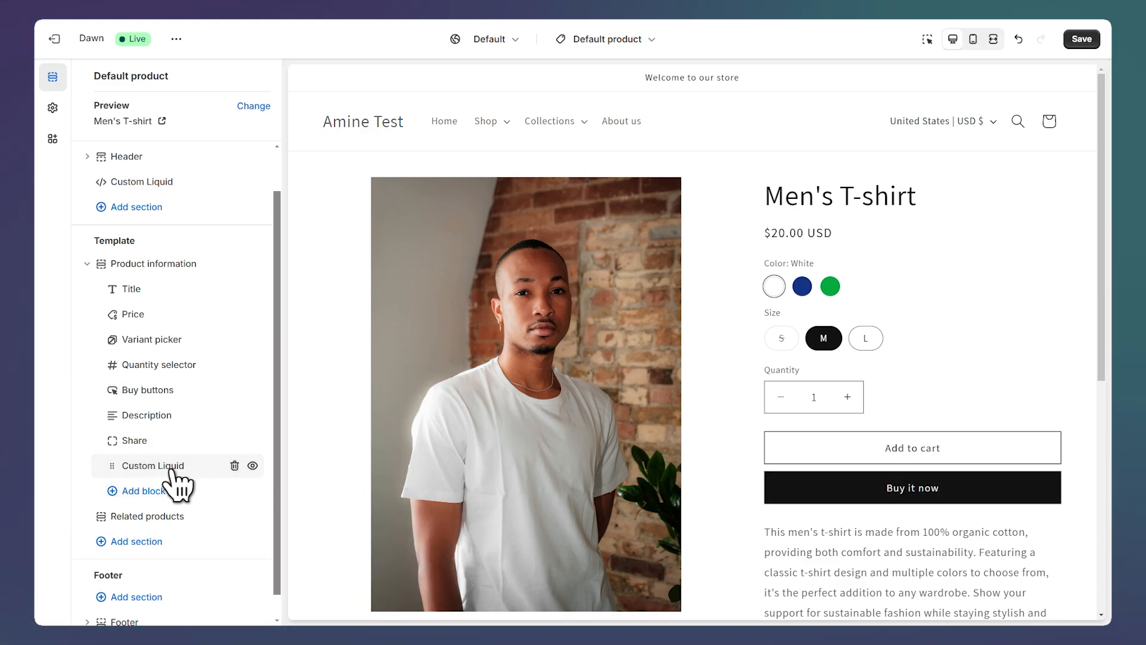
# Paste the delivery-estimate script into the Custom Liquid block's code field.
pyautogui.click(152, 465)
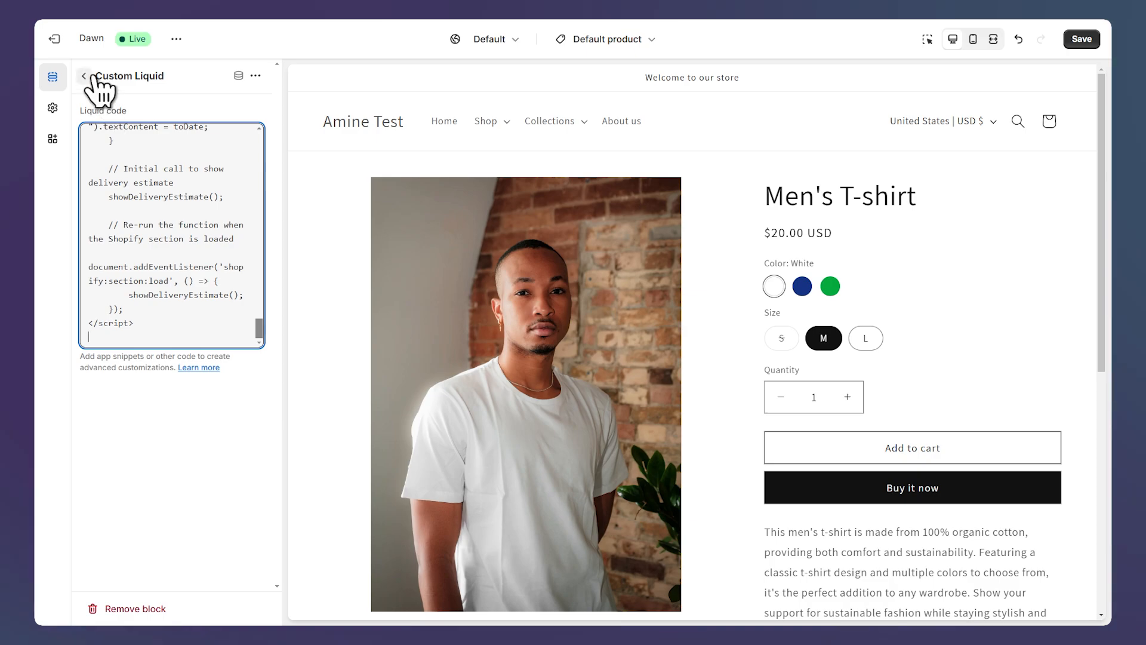
# Move Custom Liquid below Variant picker, save the theme and view the live product page.
pyautogui.click(84, 76)
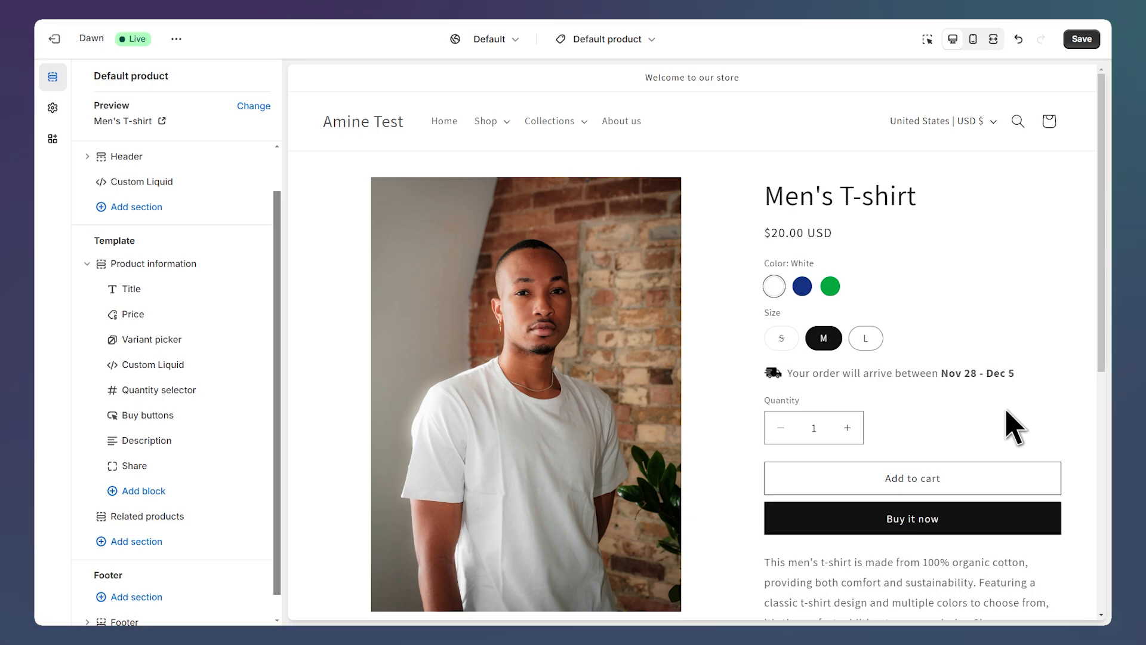
pyautogui.moveTo(1068, 84)
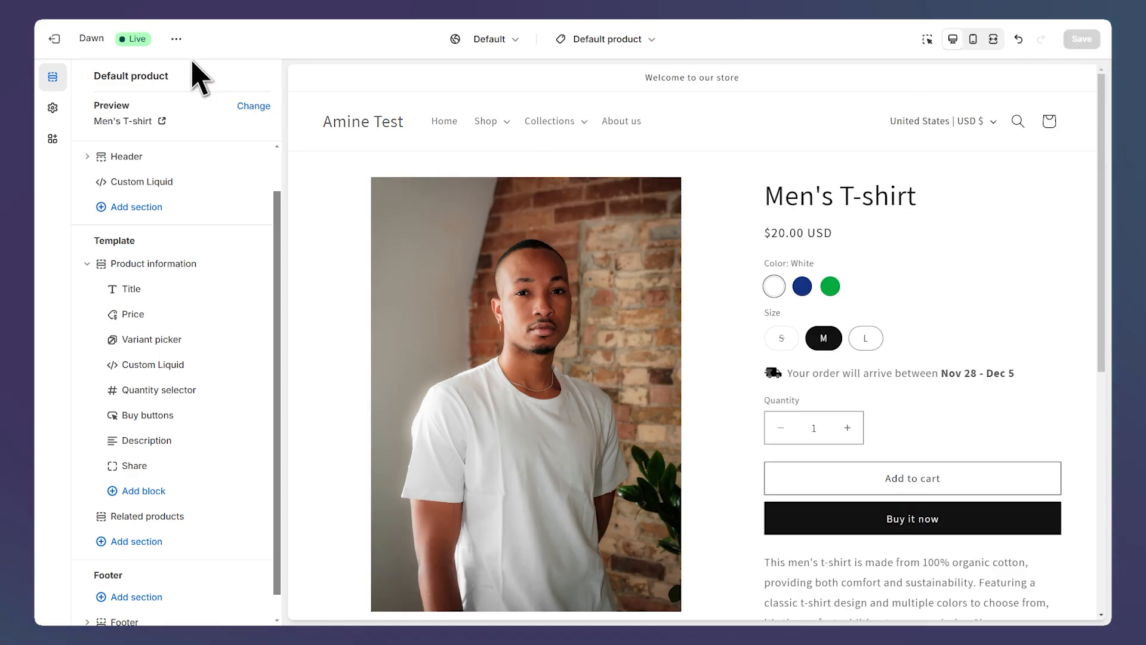
pyautogui.click(176, 39)
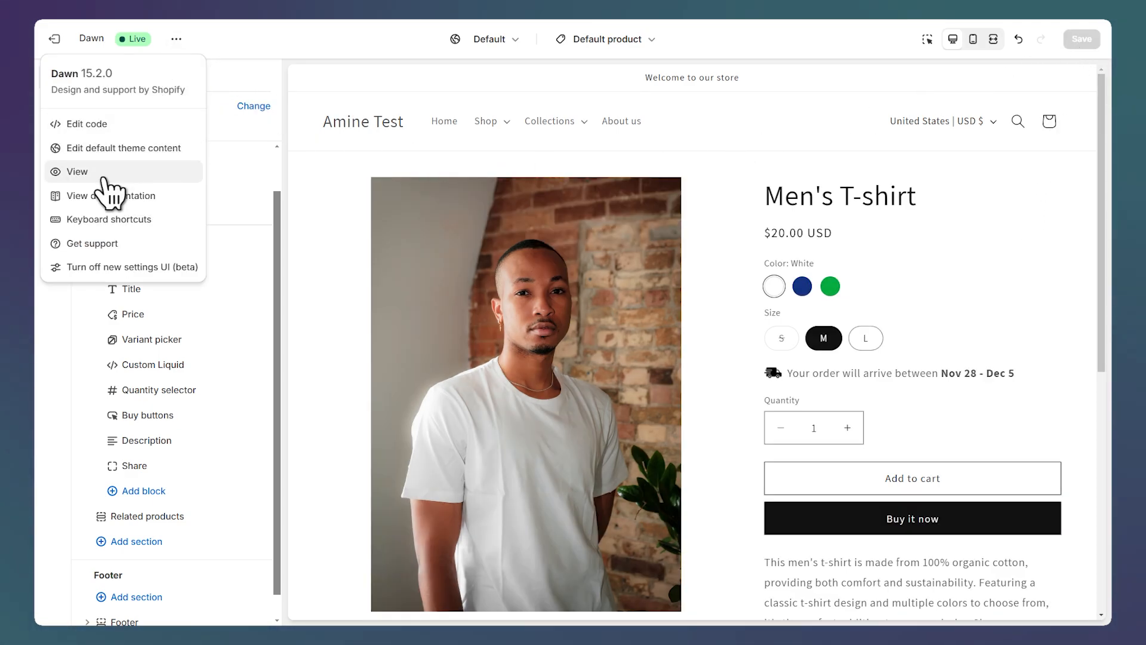
pyautogui.click(77, 171)
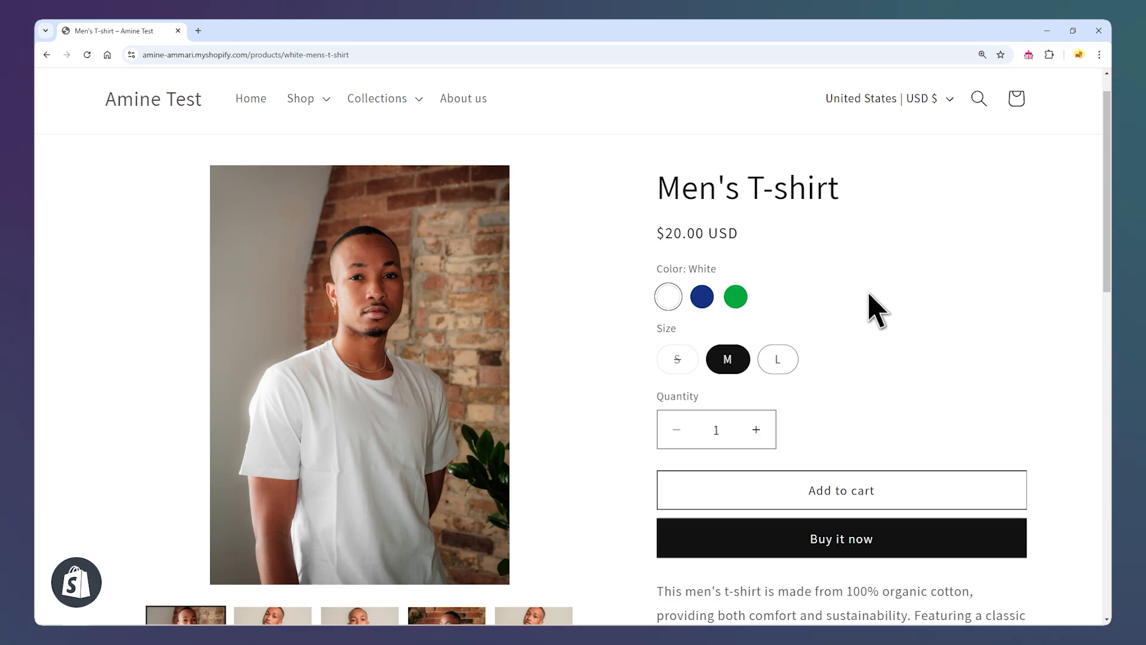
pyautogui.moveTo(1034, 73)
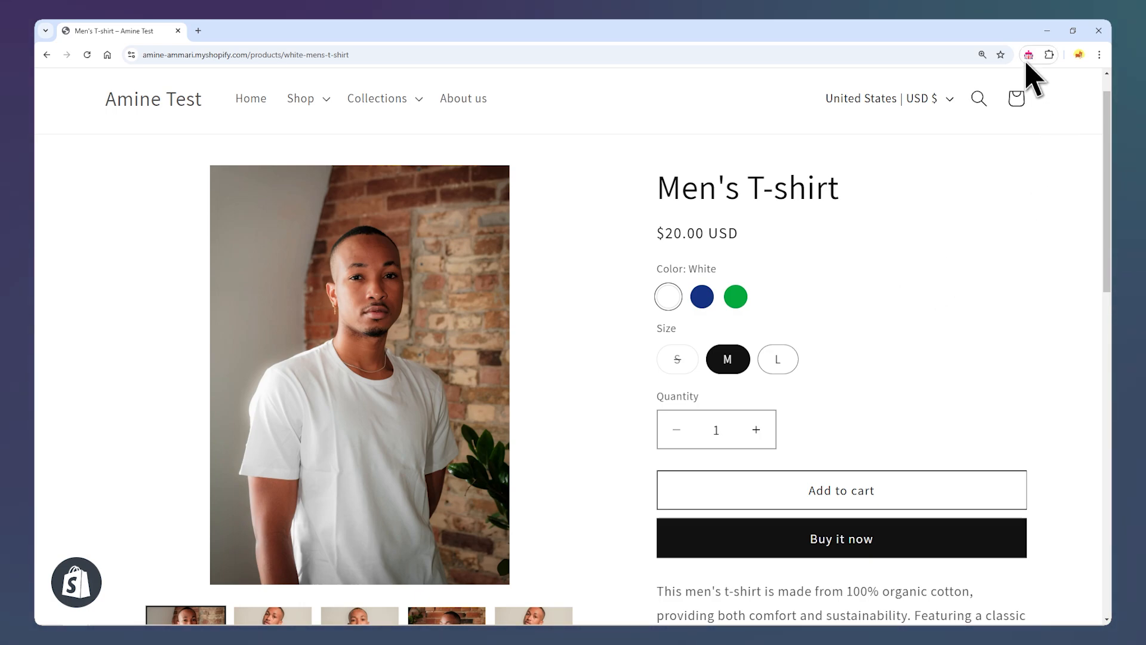
# Connect the Urban VPN extension through the United States (USA) location.
pyautogui.click(1028, 55)
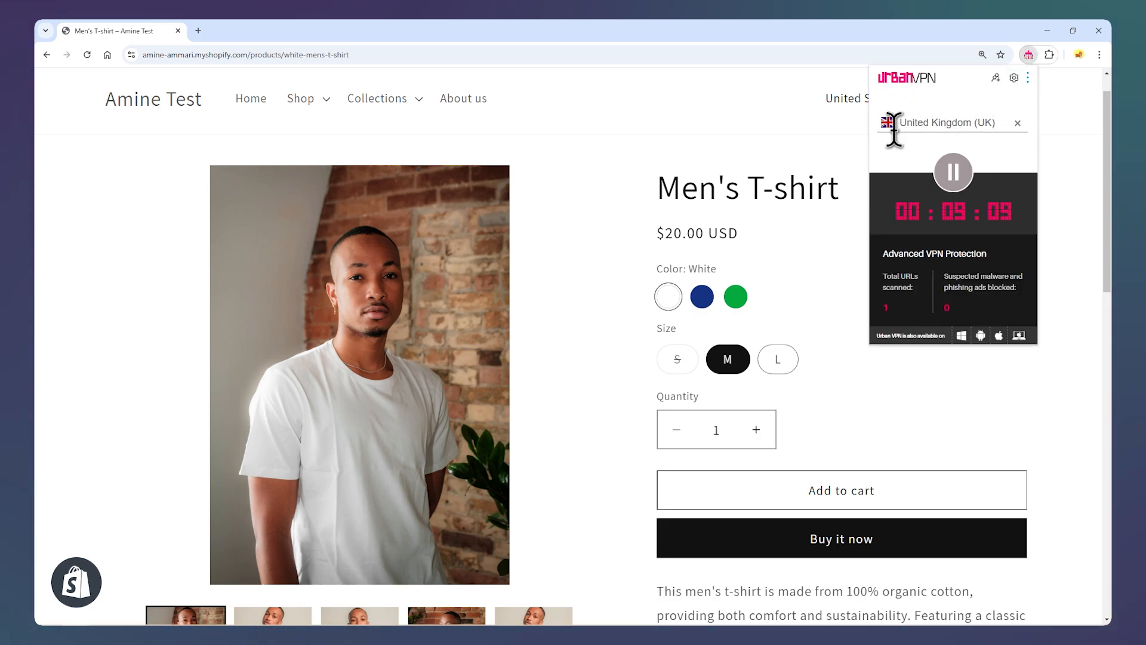
pyautogui.moveTo(804, 395)
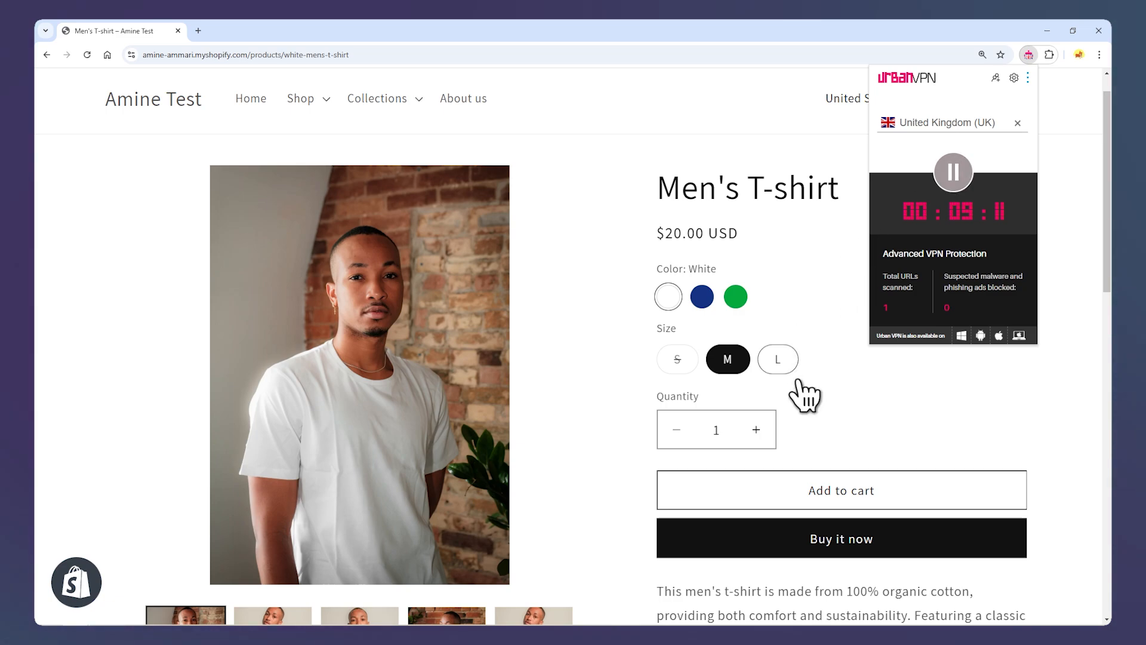
pyautogui.moveTo(668, 398)
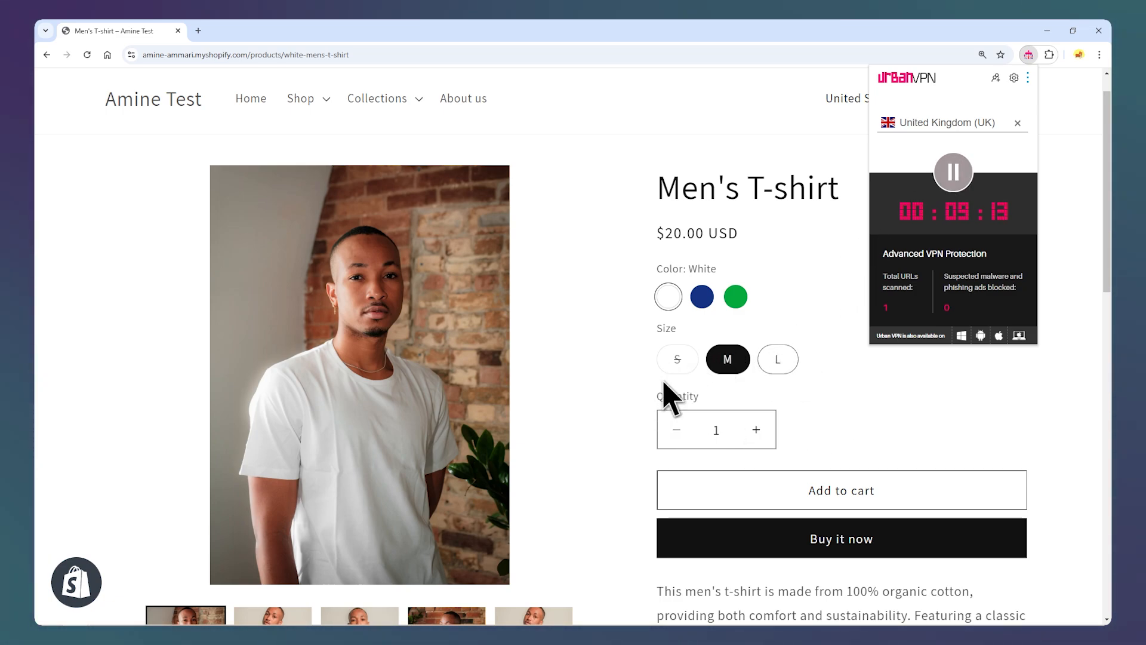
pyautogui.moveTo(964, 131)
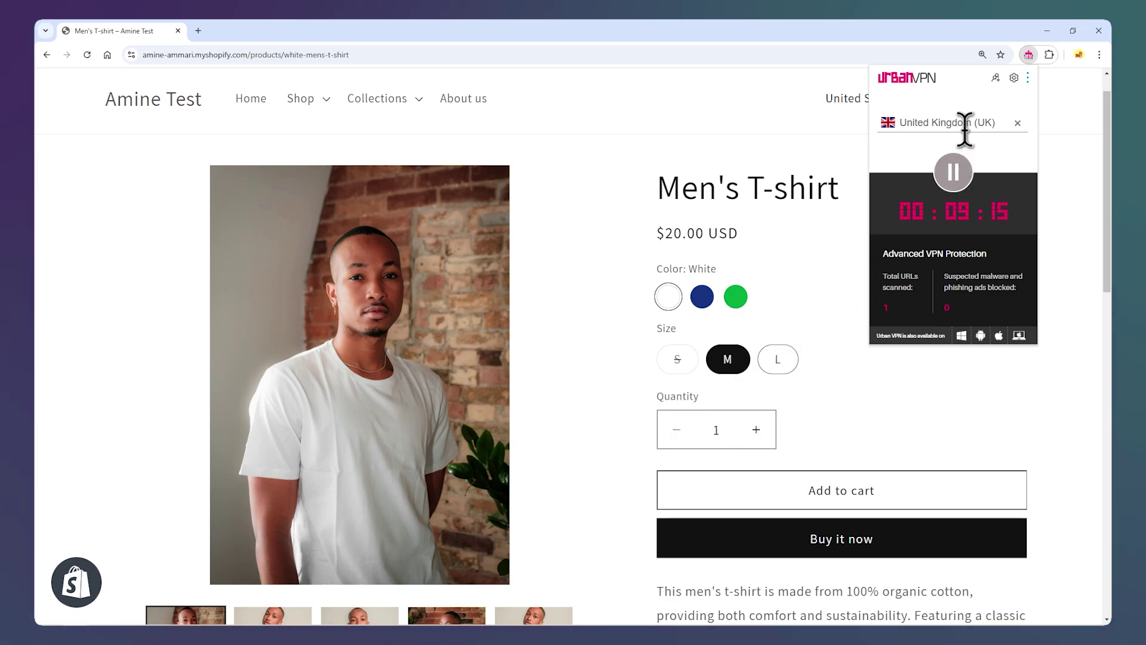
pyautogui.click(947, 122)
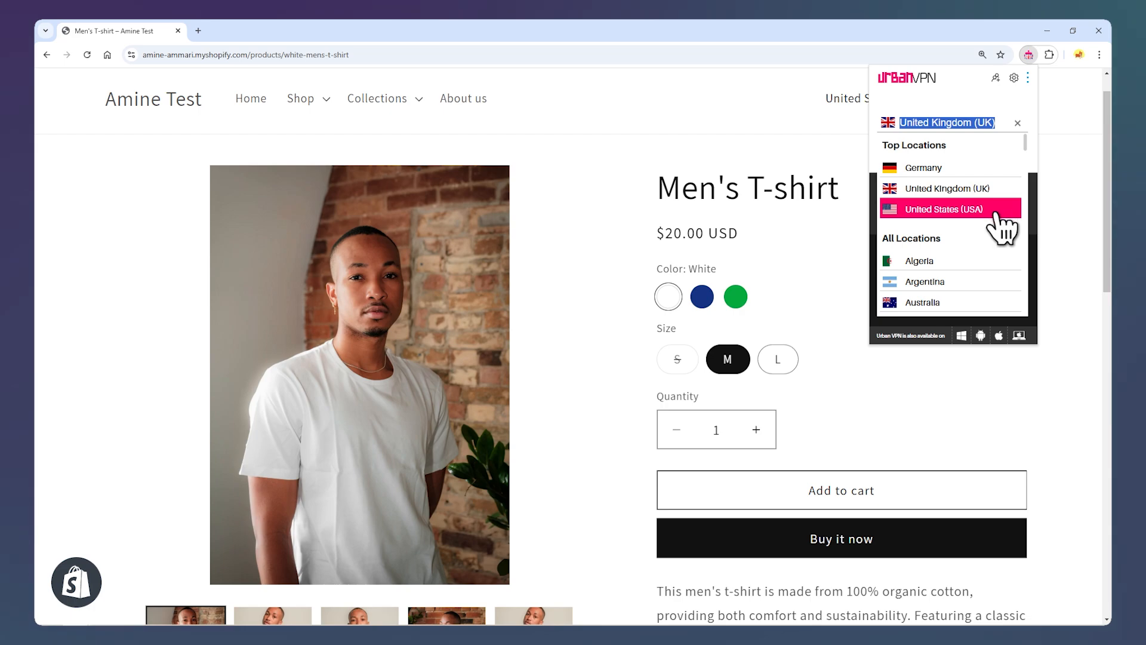
pyautogui.click(944, 209)
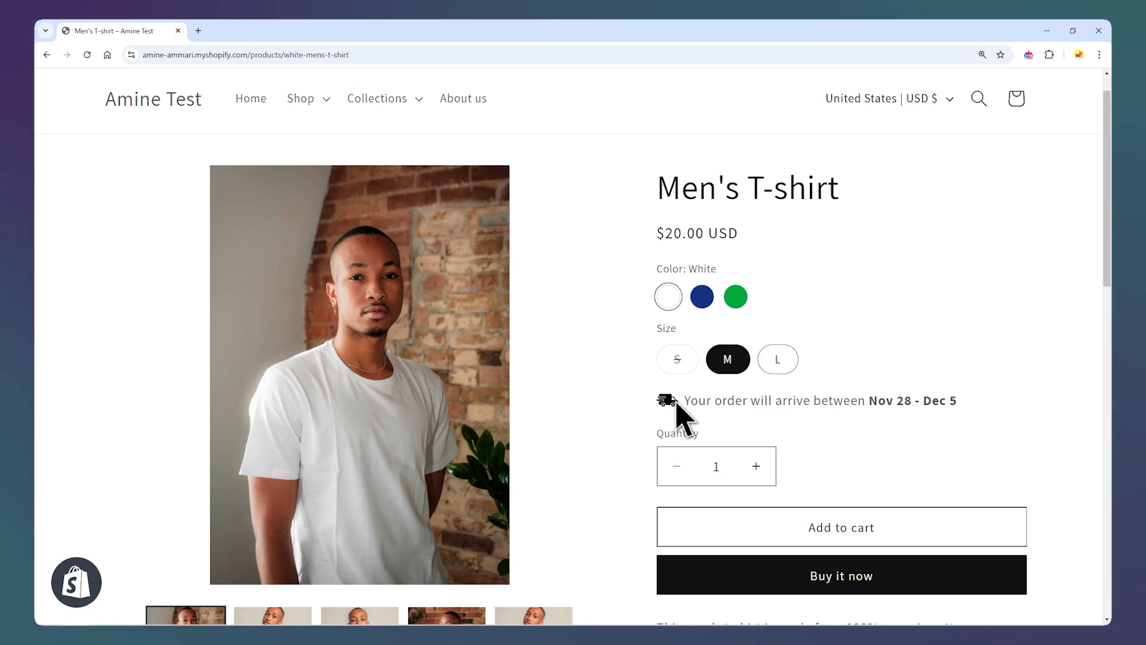
pyautogui.moveTo(996, 421)
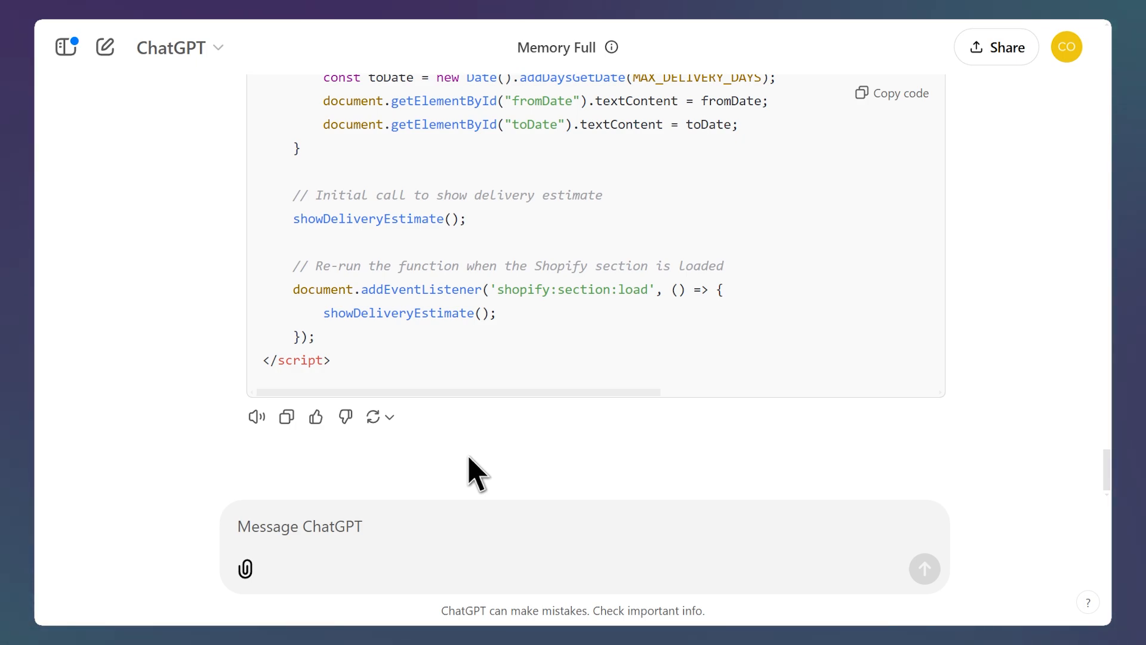
pyautogui.moveTo(404, 514)
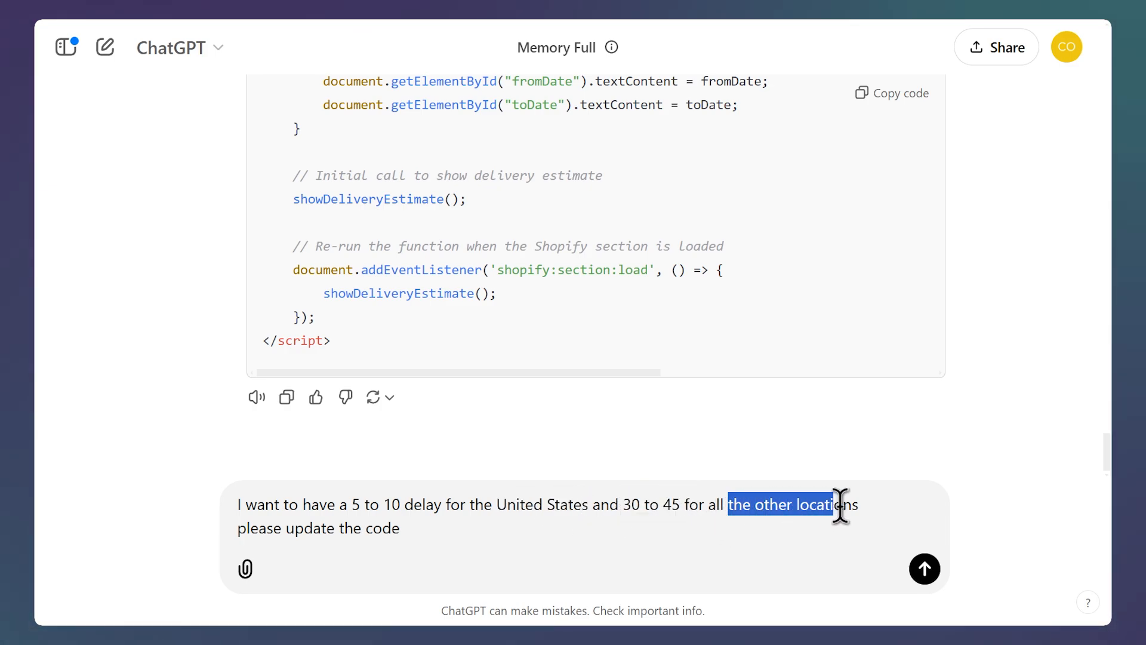
# Edit the ChatGPT message requesting 5–10 days for the United States and 30–45 elsewhere.
pyautogui.click(549, 527)
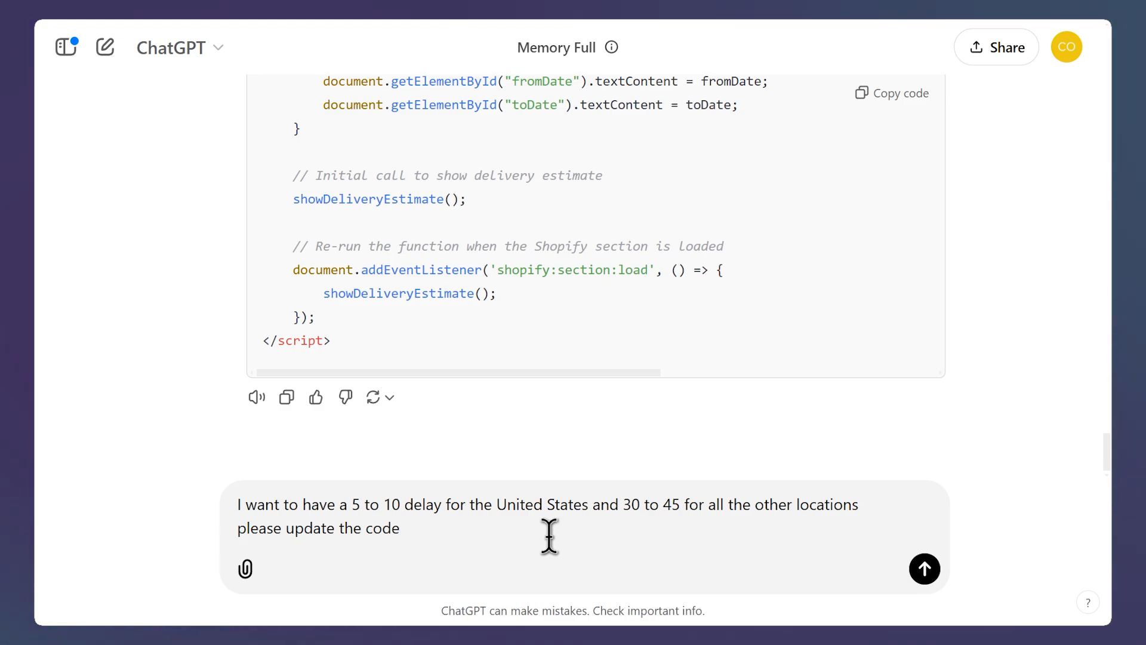
pyautogui.click(400, 528)
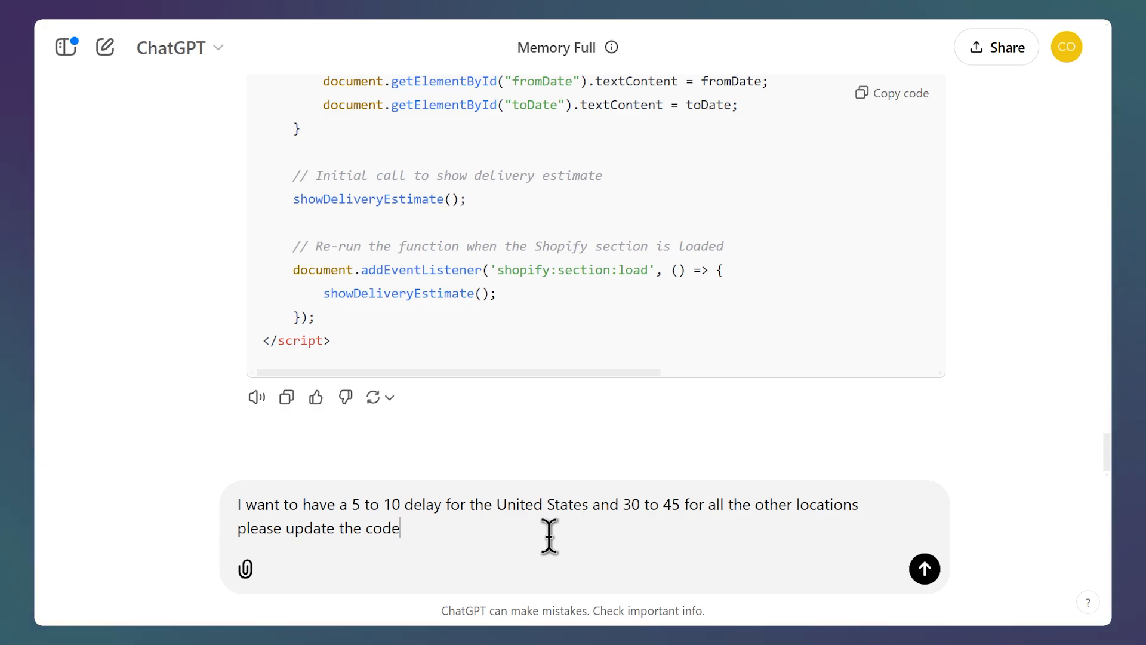